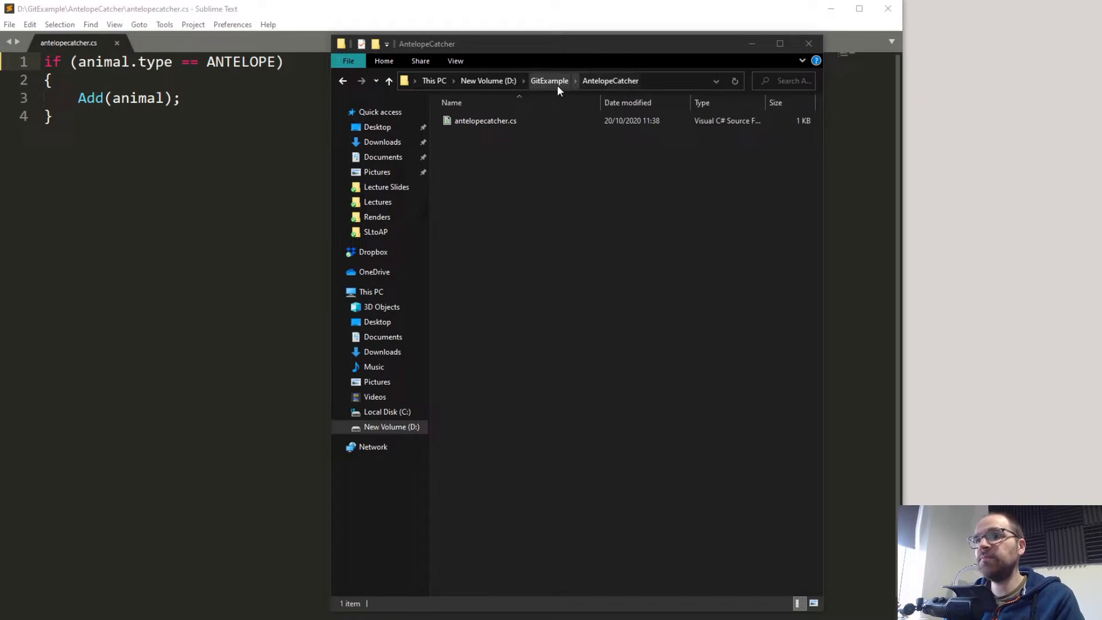
- Navigate into the AntelopeCatcher folder and bring up the Git GUI Here option
{"action": "left_click", "coordinate": [548, 80]}
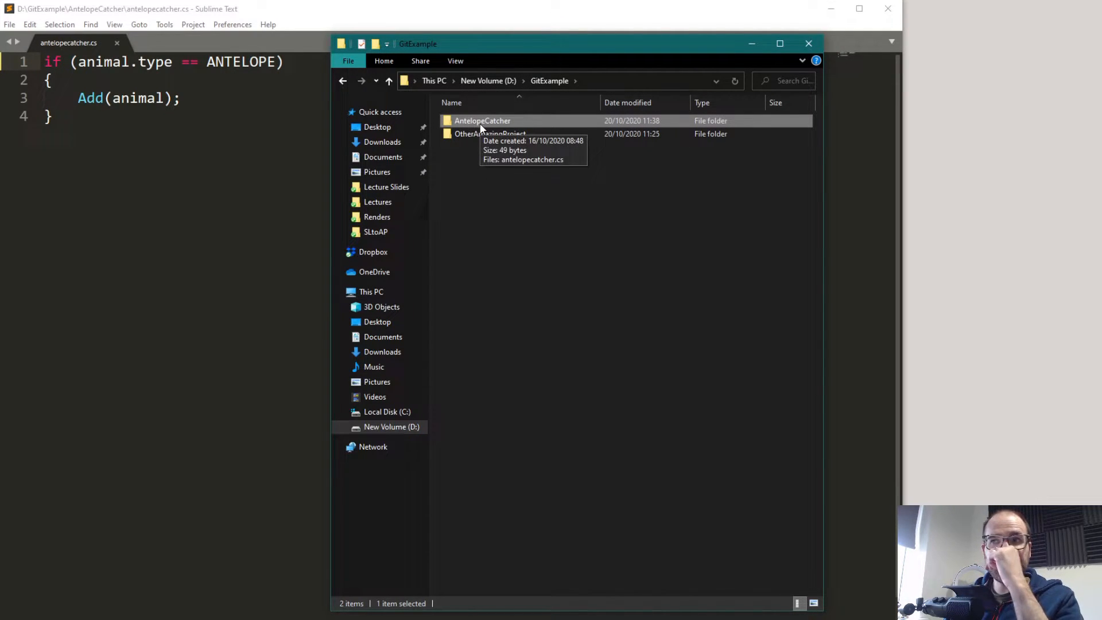
{"action": "double_click", "coordinate": [483, 121]}
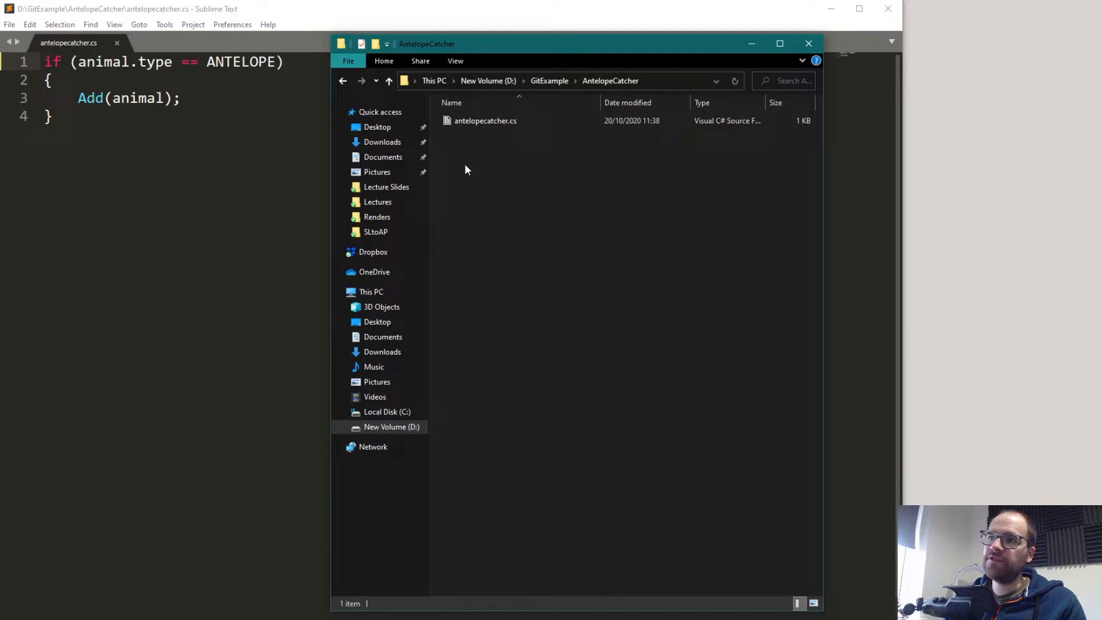
{"action": "right_click", "coordinate": [464, 169]}
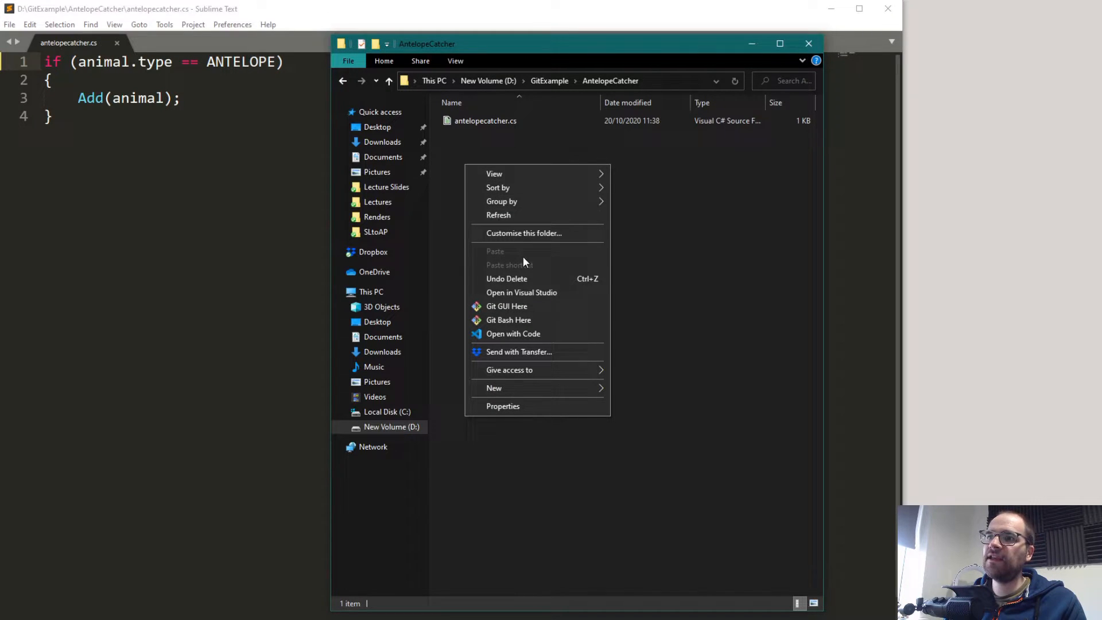
{"action": "mouse_move", "coordinate": [528, 311]}
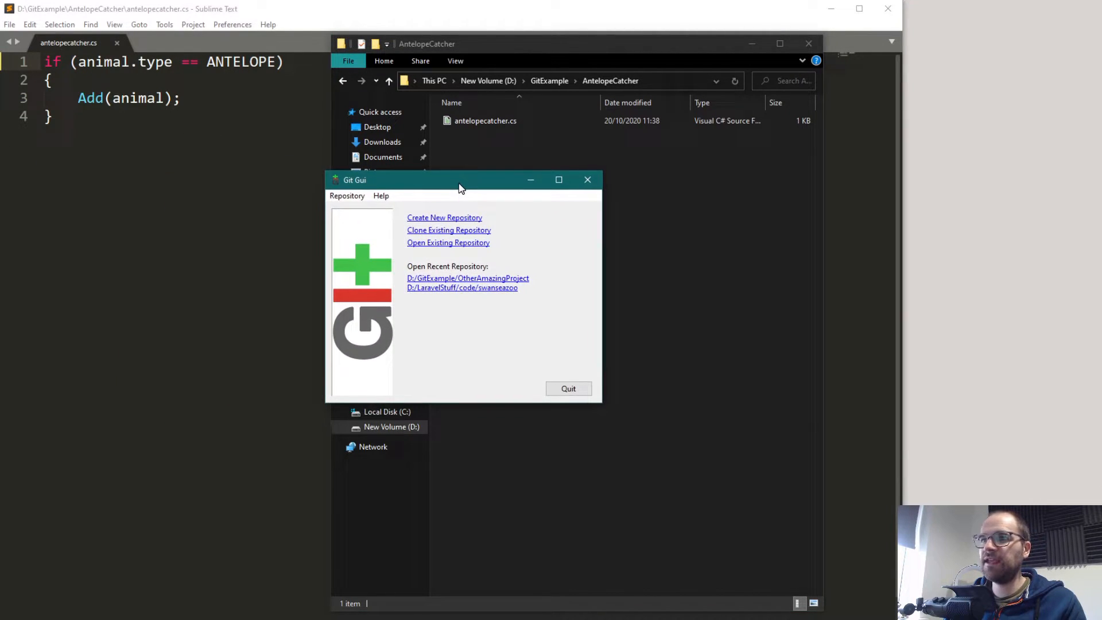
{"action": "mouse_move", "coordinate": [425, 255]}
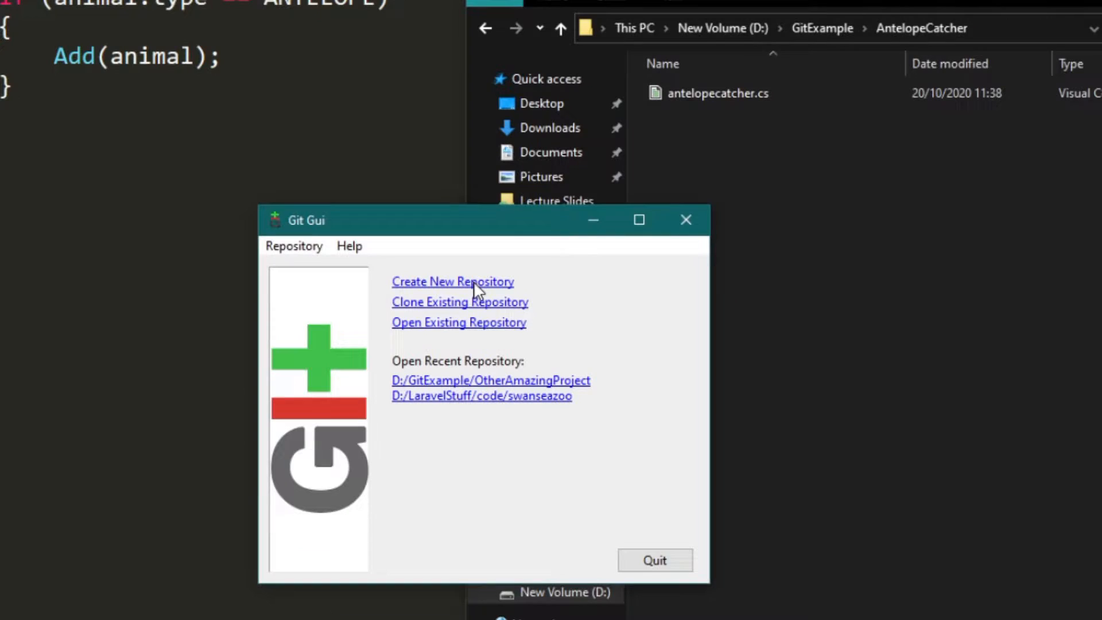
- Create a new repository at D:\GitExample\AntelopeCatcher
{"action": "left_click", "coordinate": [452, 281]}
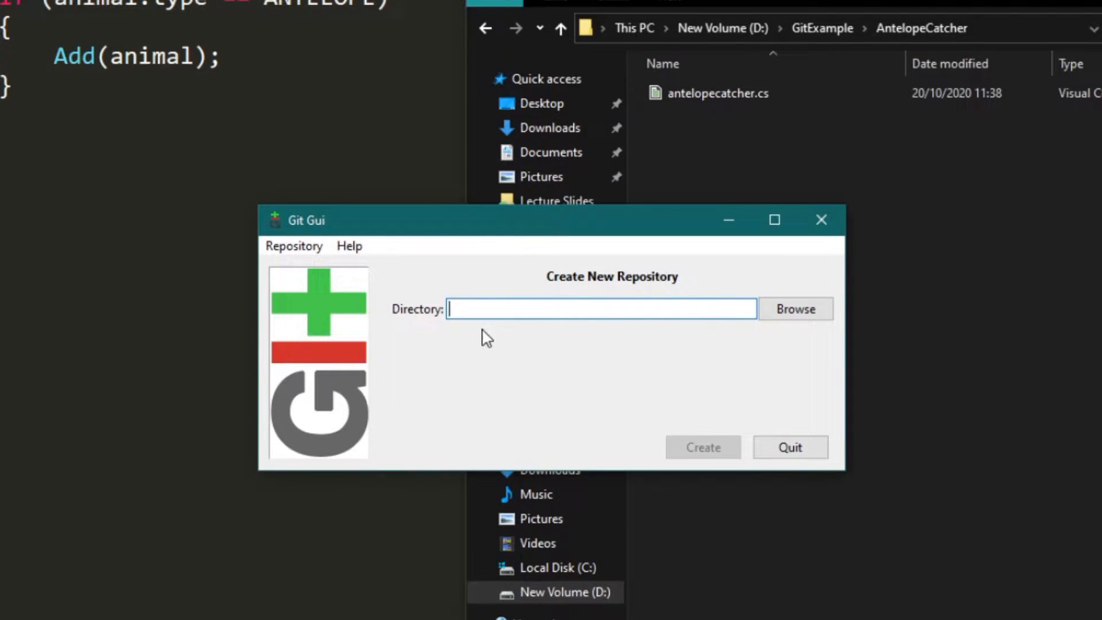
{"action": "mouse_move", "coordinate": [555, 352]}
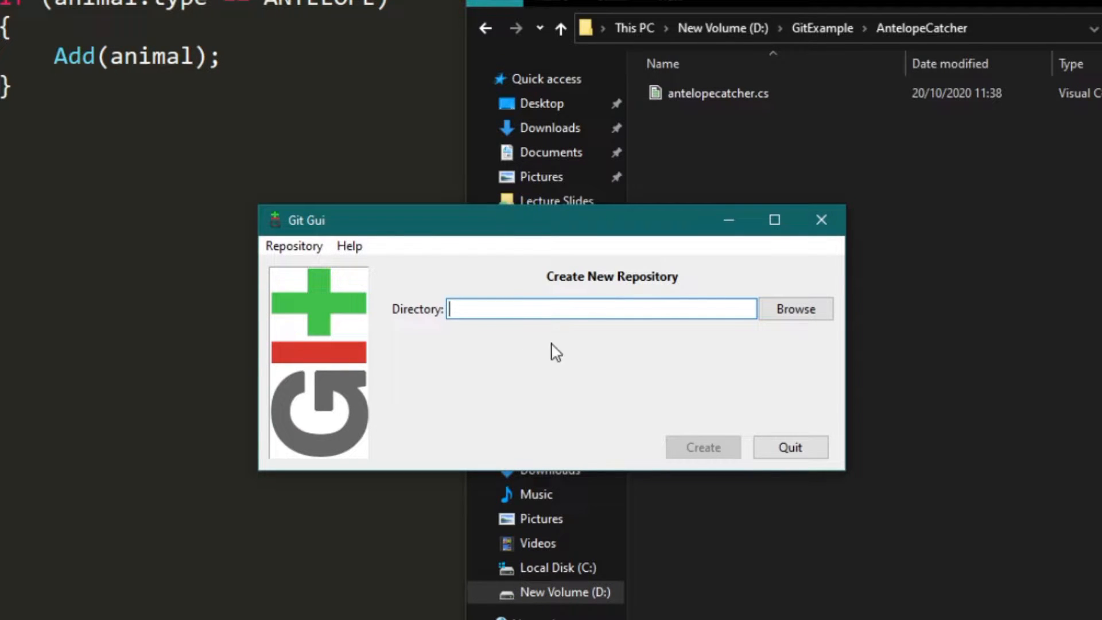
{"action": "left_click_drag", "start_coordinate": [549, 220], "coordinate": [380, 286]}
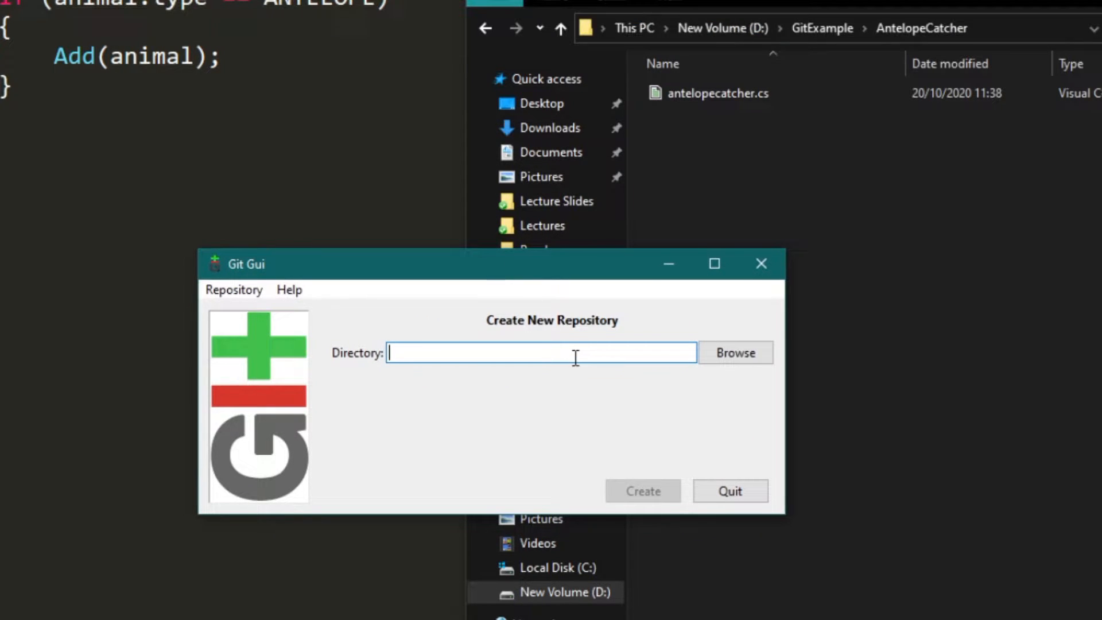
{"action": "type", "text": "D:\\GitExample\\AntelopeCatcher"}
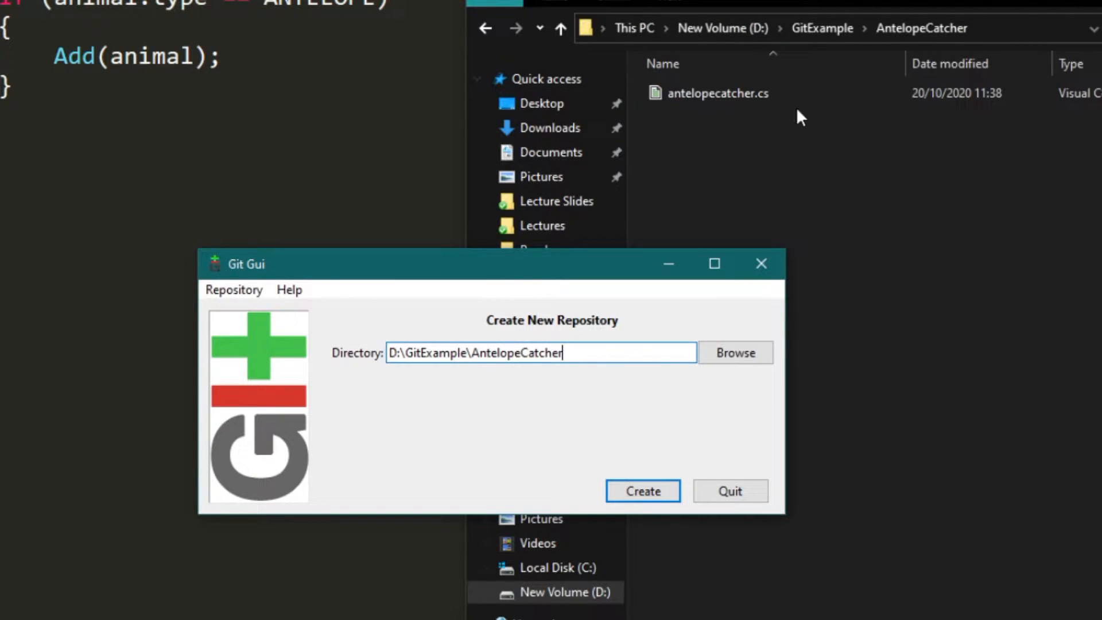
{"action": "mouse_move", "coordinate": [793, 175]}
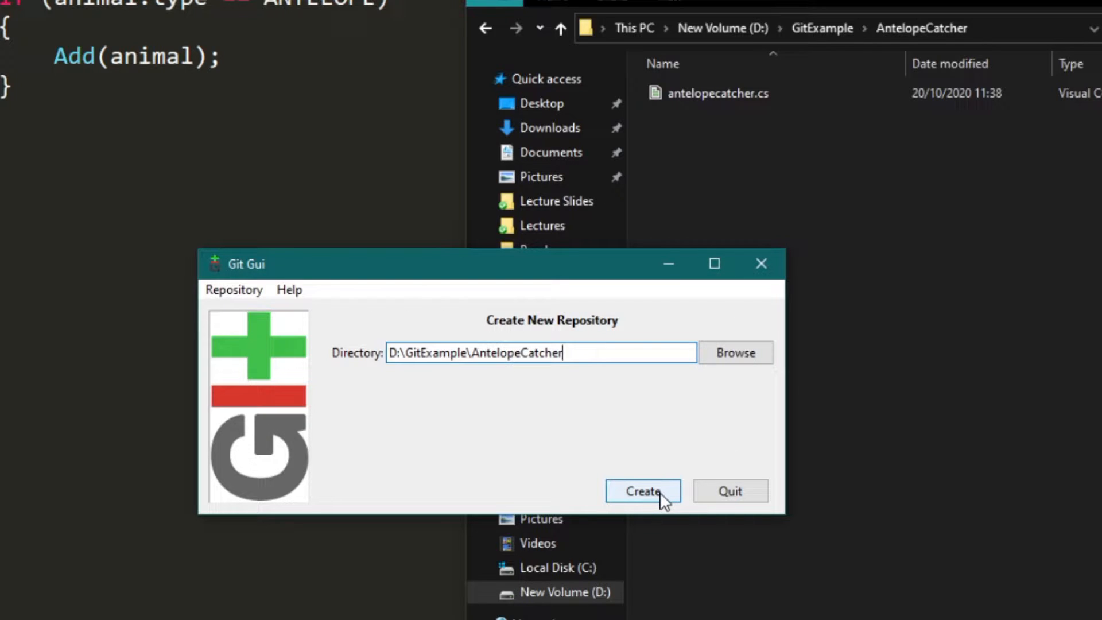
{"action": "left_click", "coordinate": [641, 490]}
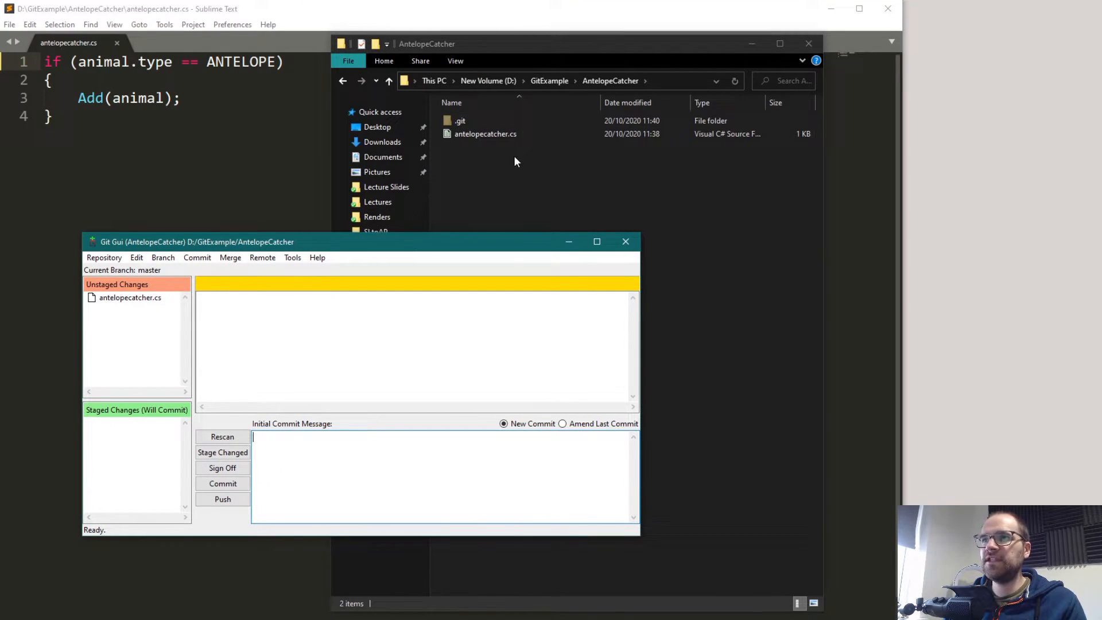
- Show the untracked antelopecatcher.cs contents in the diff pane
{"action": "left_click", "coordinate": [460, 121]}
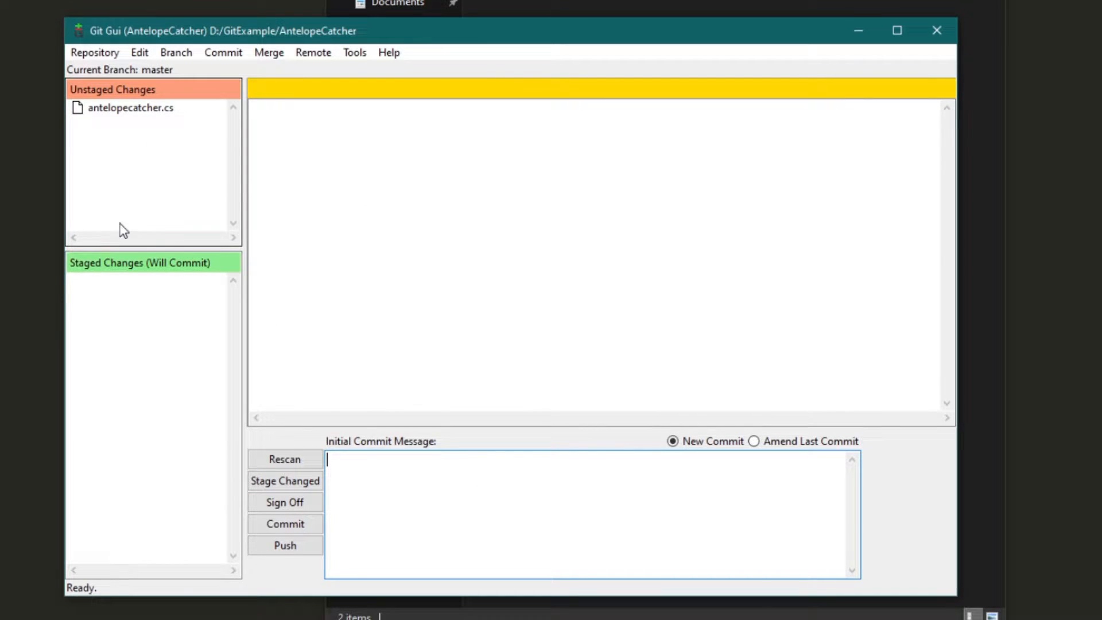
{"action": "mouse_move", "coordinate": [118, 153]}
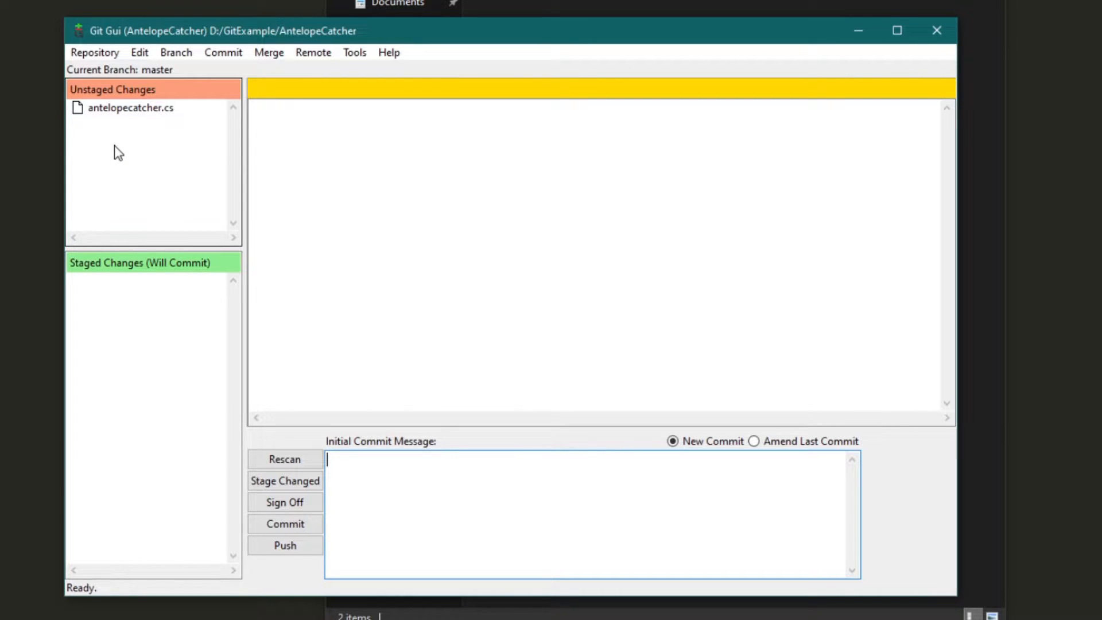
{"action": "left_click", "coordinate": [130, 108]}
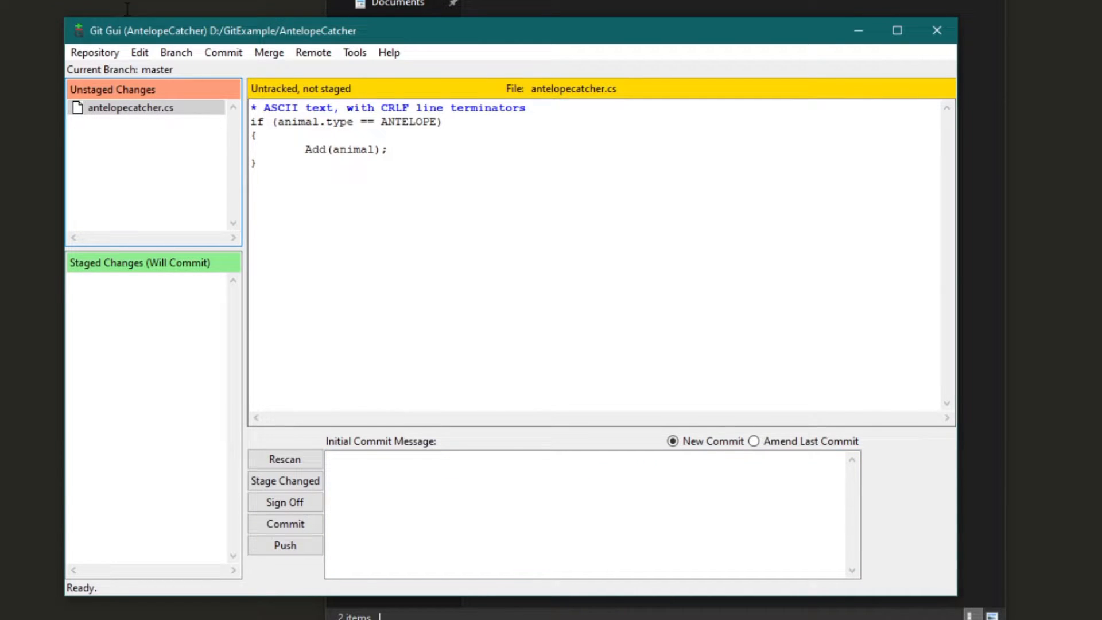
{"action": "mouse_move", "coordinate": [393, 288]}
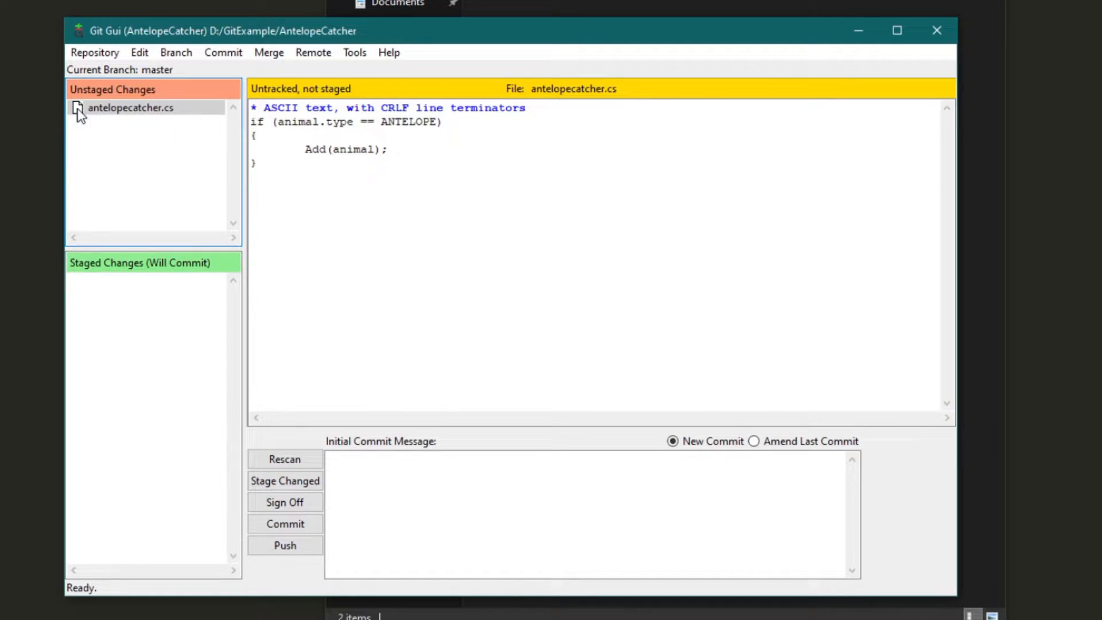
- Stage antelopecatcher.cs and view its staged four-line diff
{"action": "left_click", "coordinate": [77, 108]}
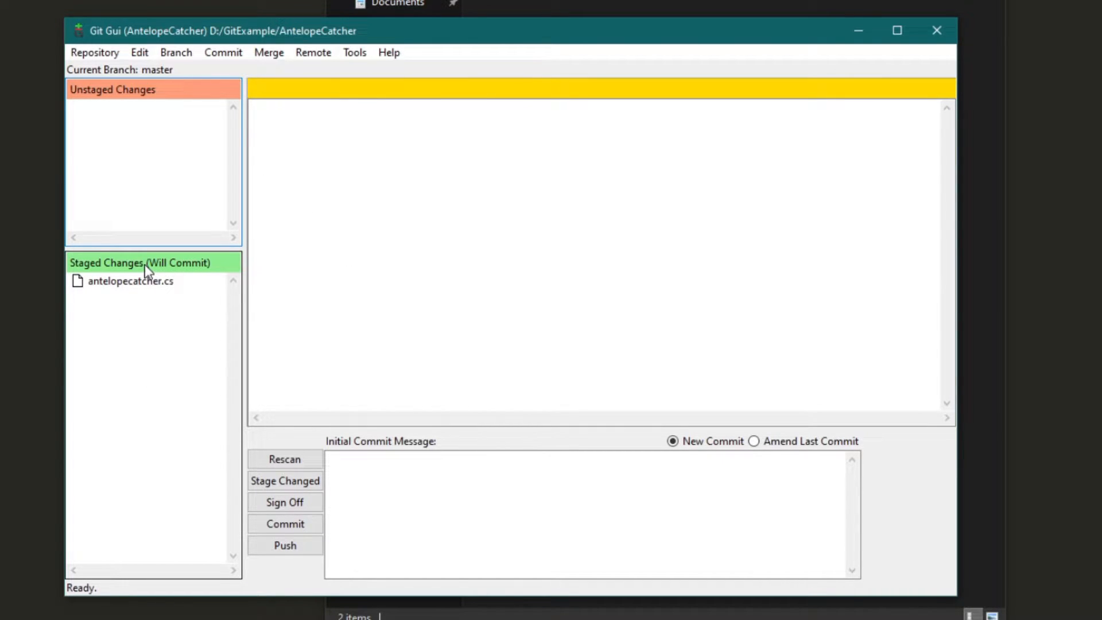
{"action": "left_click", "coordinate": [131, 280]}
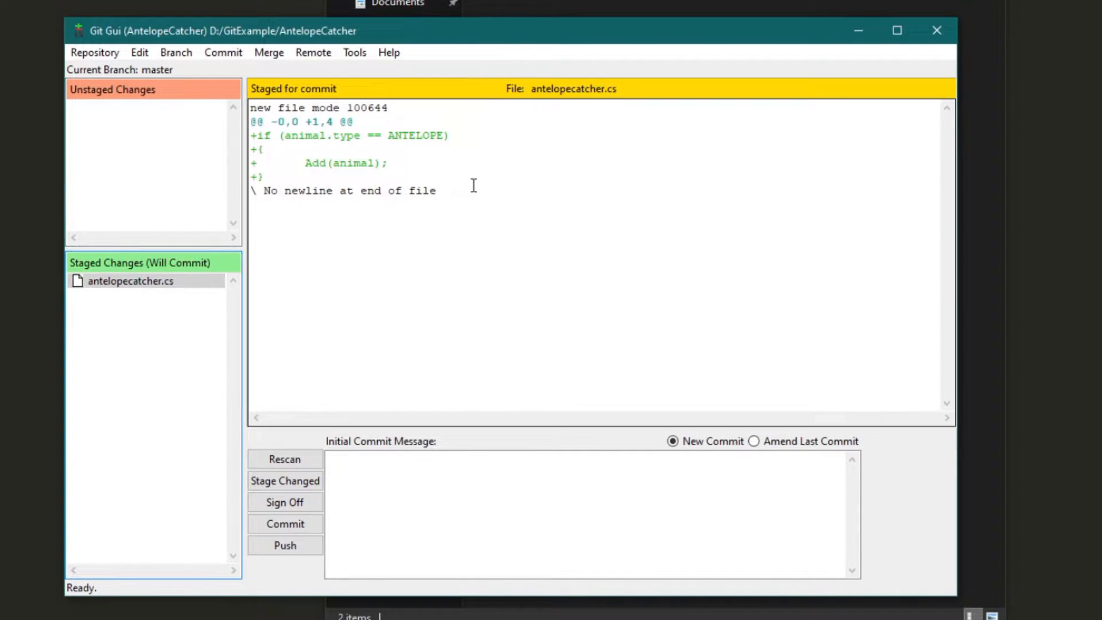
{"action": "mouse_move", "coordinate": [229, 284]}
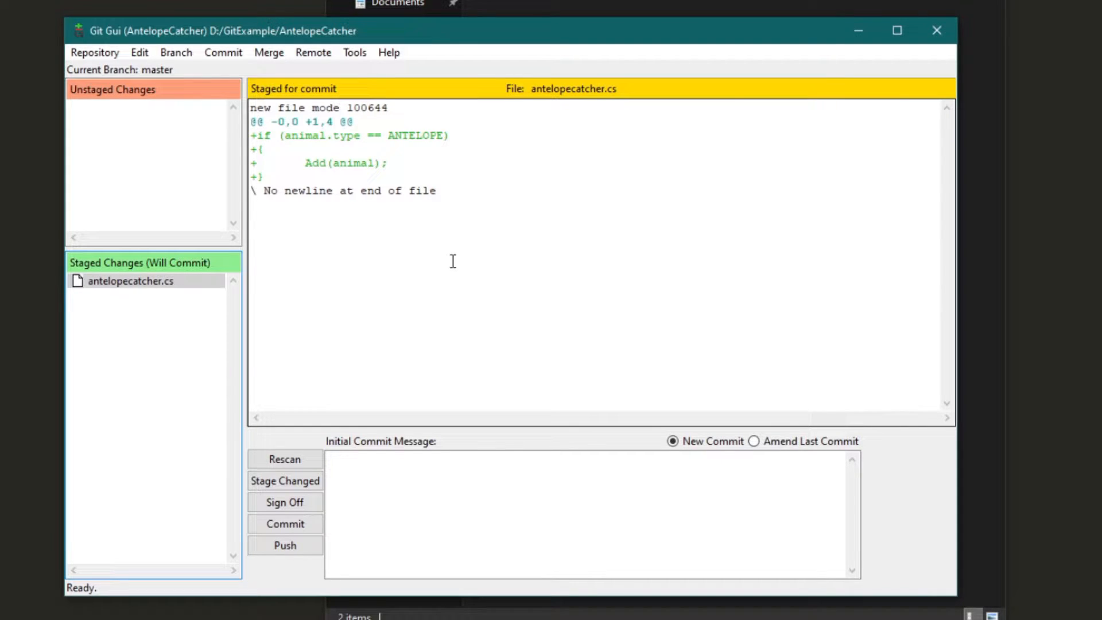
{"action": "mouse_move", "coordinate": [461, 360]}
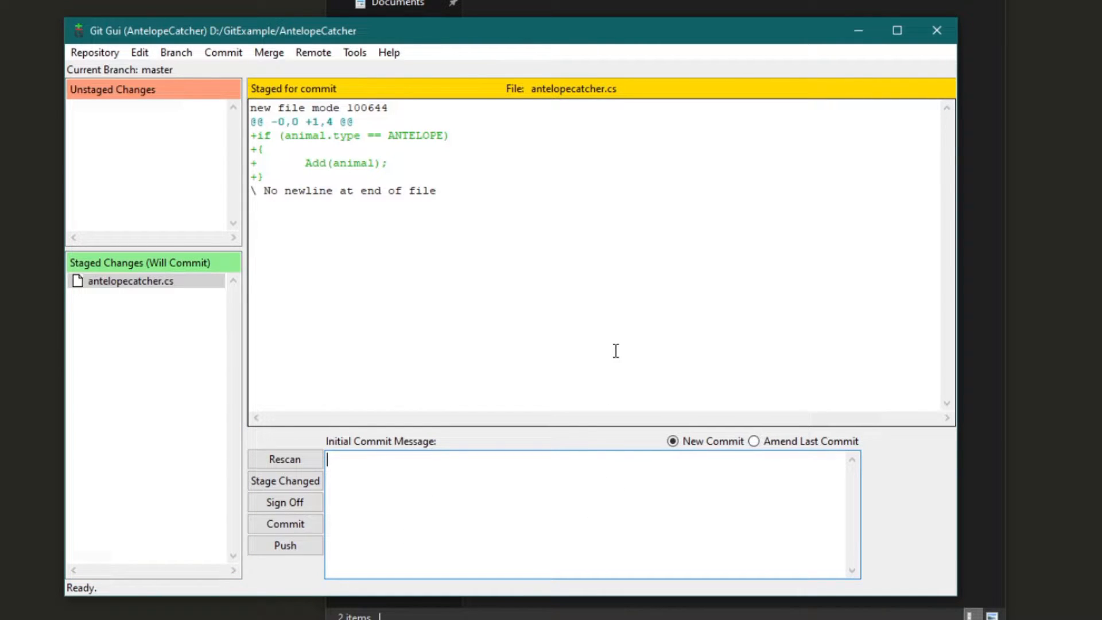
- Write the 'Initial commit' message with a sign-off line and commit it
{"action": "type", "text": "Initial commit"}
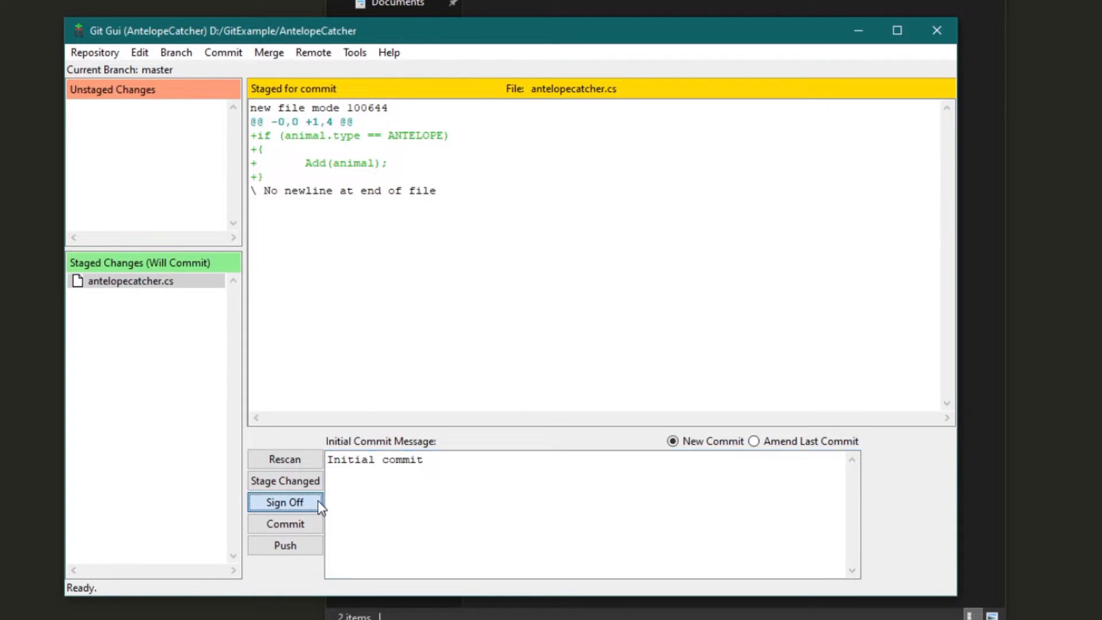
{"action": "left_click", "coordinate": [284, 502]}
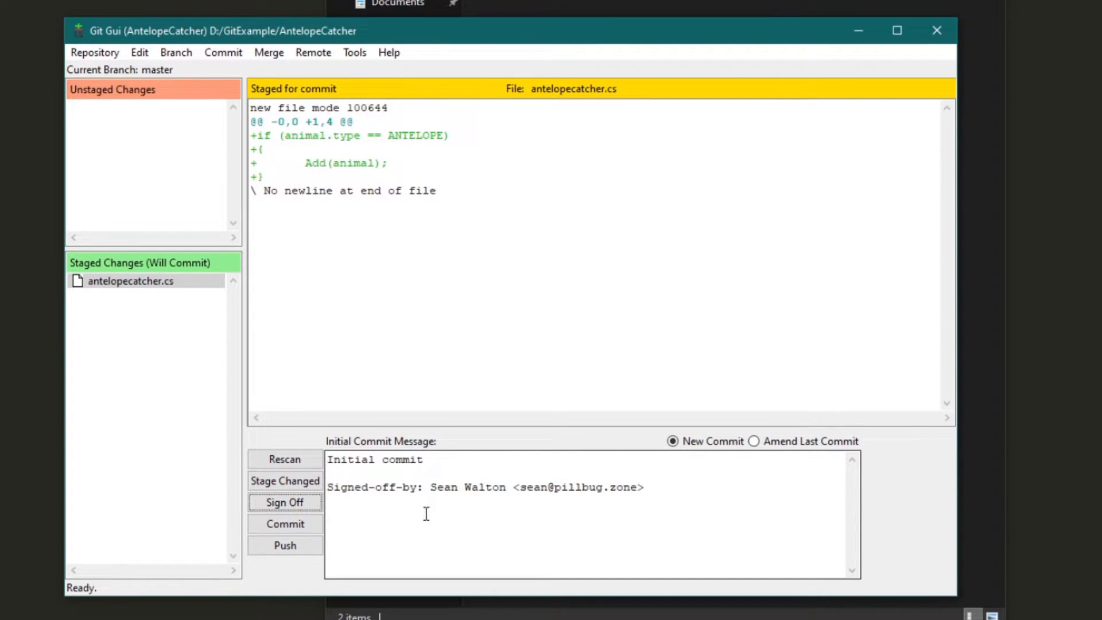
{"action": "left_click", "coordinate": [284, 524]}
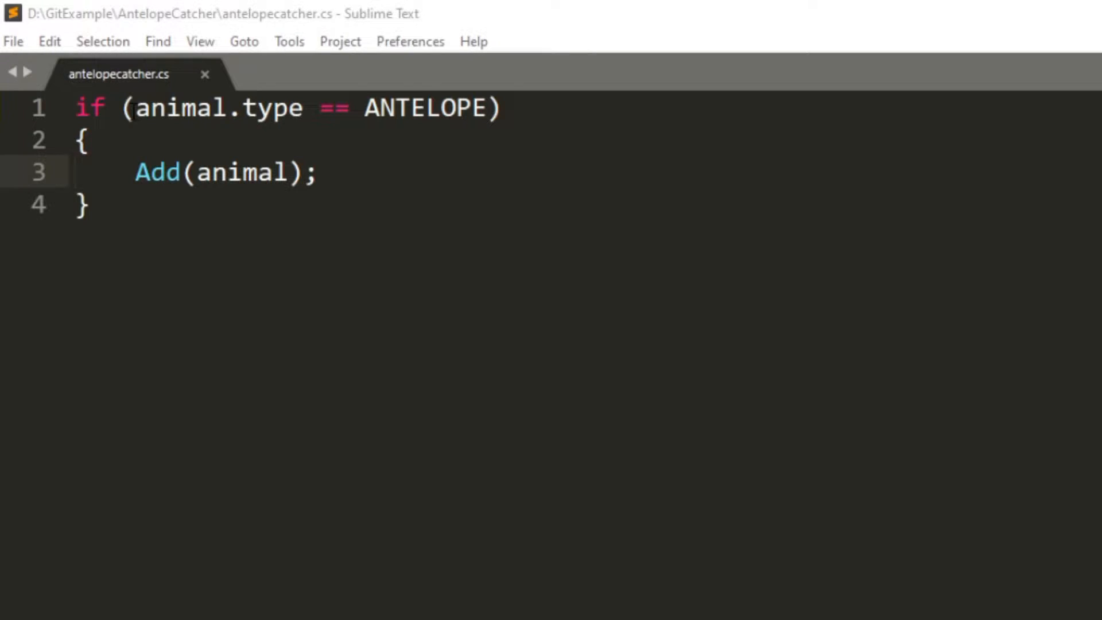
- Extend the condition to also require animal.emotion == confused
{"action": "type", "text": "("}
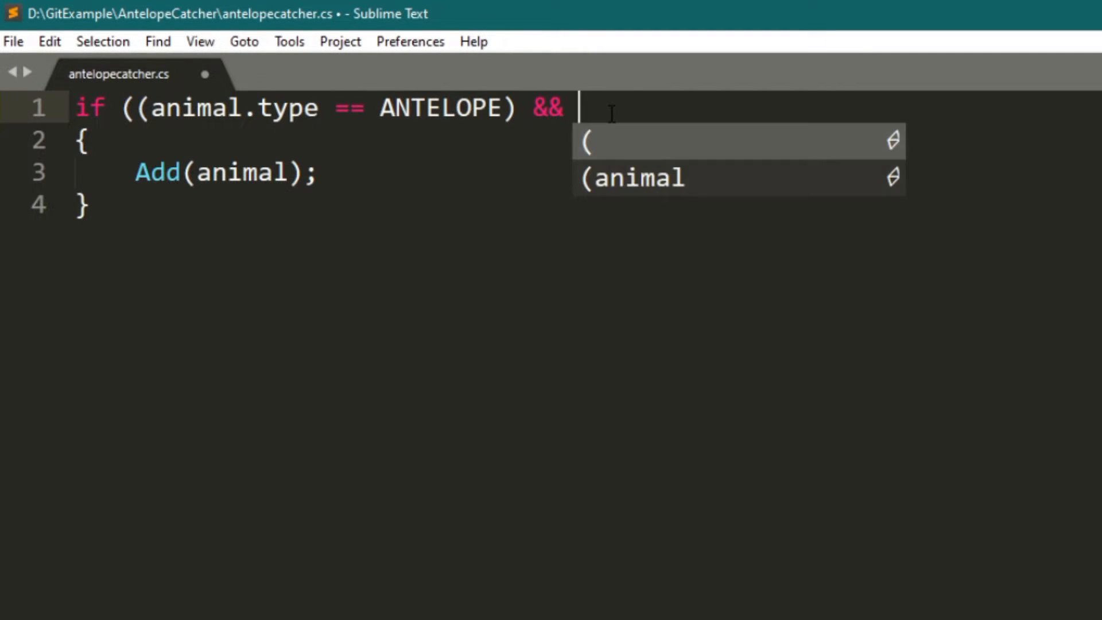
{"action": "type", "text": "(animal.emotion == confused))"}
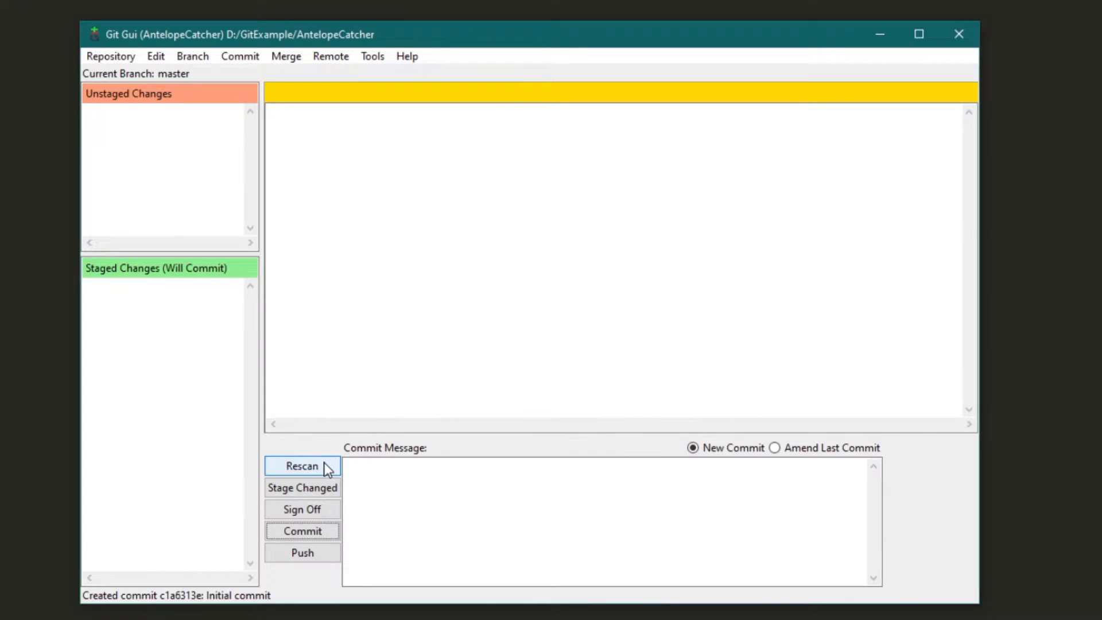
- Rescan so the modified antelopecatcher.cs appears as an unstaged change
{"action": "left_click", "coordinate": [302, 466]}
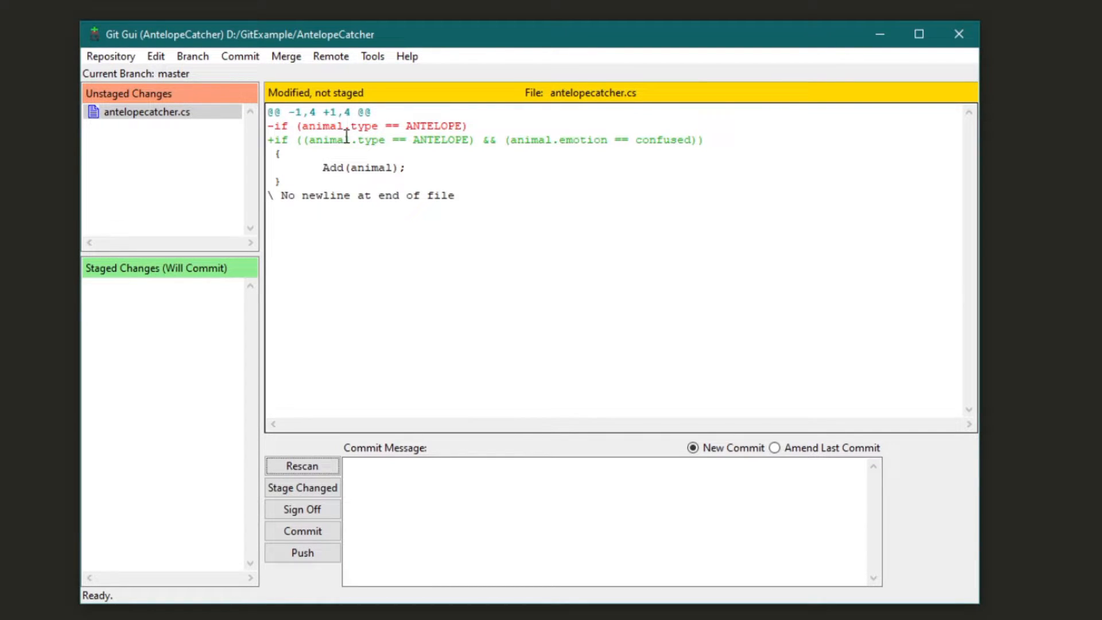
{"action": "mouse_move", "coordinate": [668, 164]}
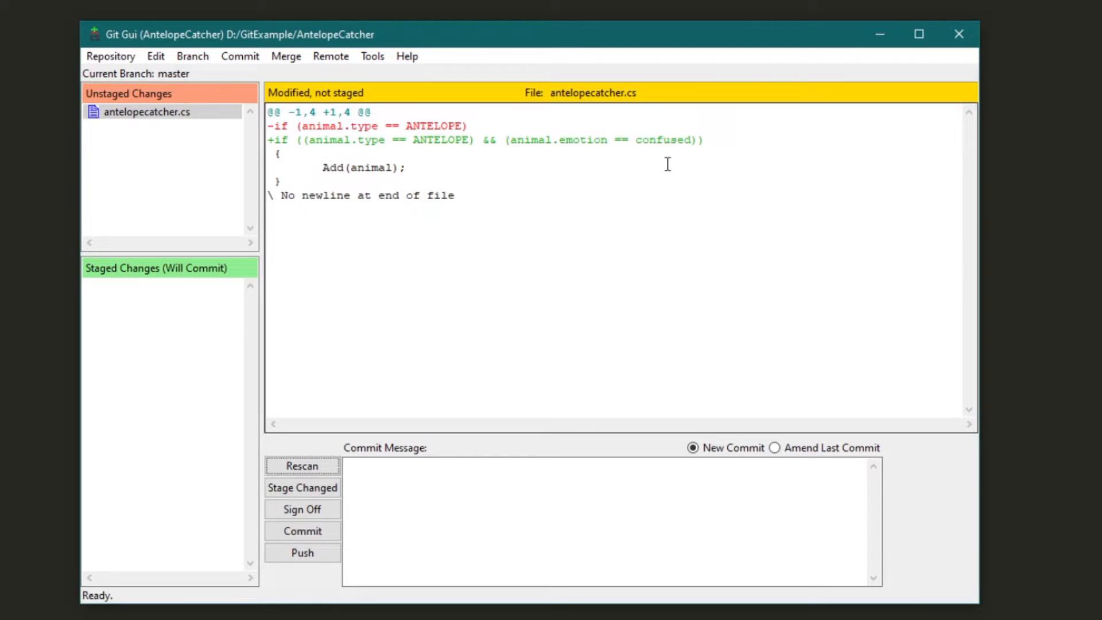
{"action": "mouse_move", "coordinate": [184, 242]}
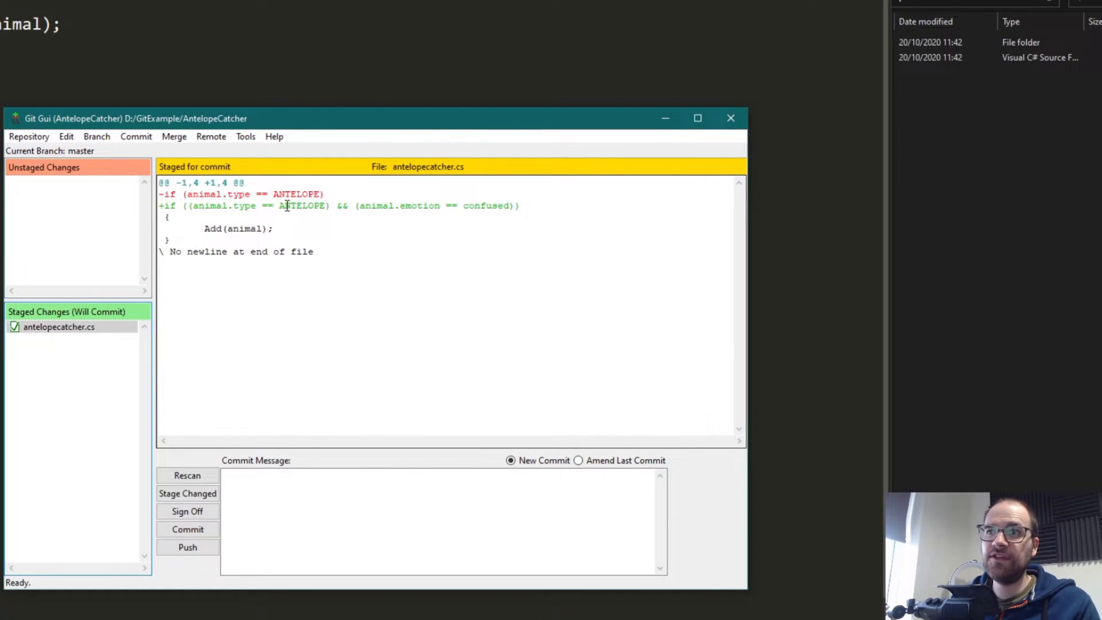
- Commit the staged change with signed-off message 'Only confused antelopes are added'
{"action": "left_click", "coordinate": [348, 528]}
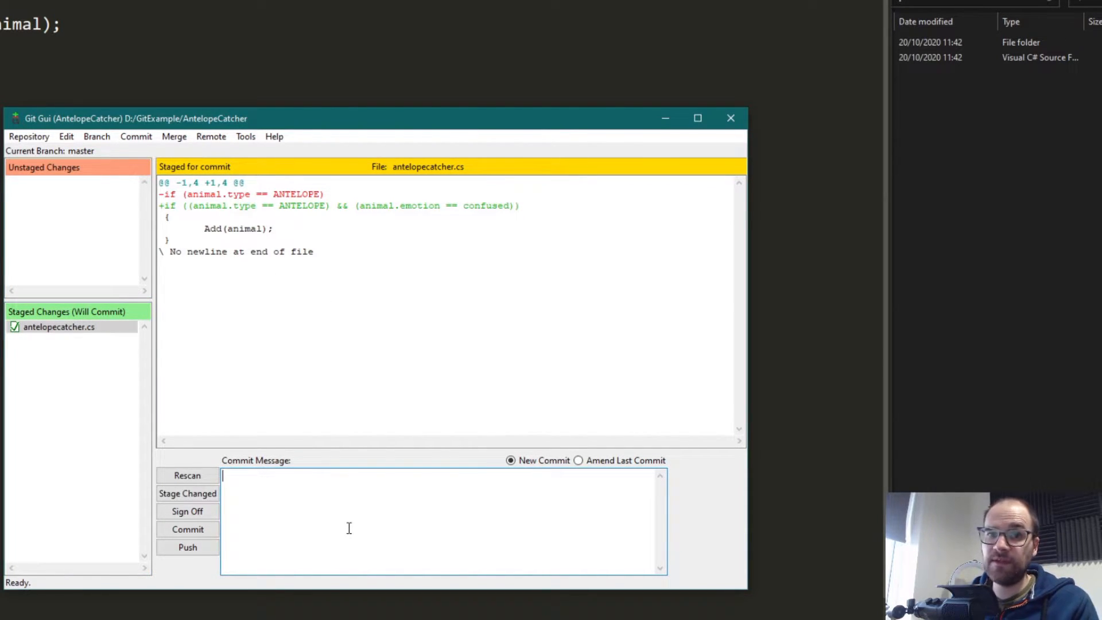
{"action": "type", "text": "C"}
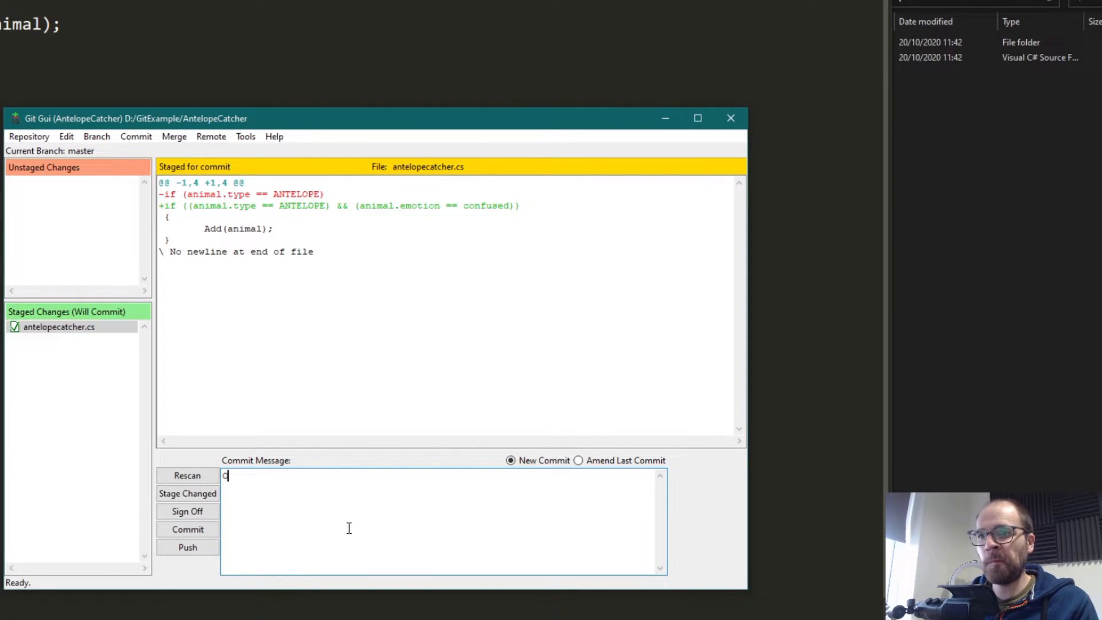
{"action": "type", "text": "nly confused a"}
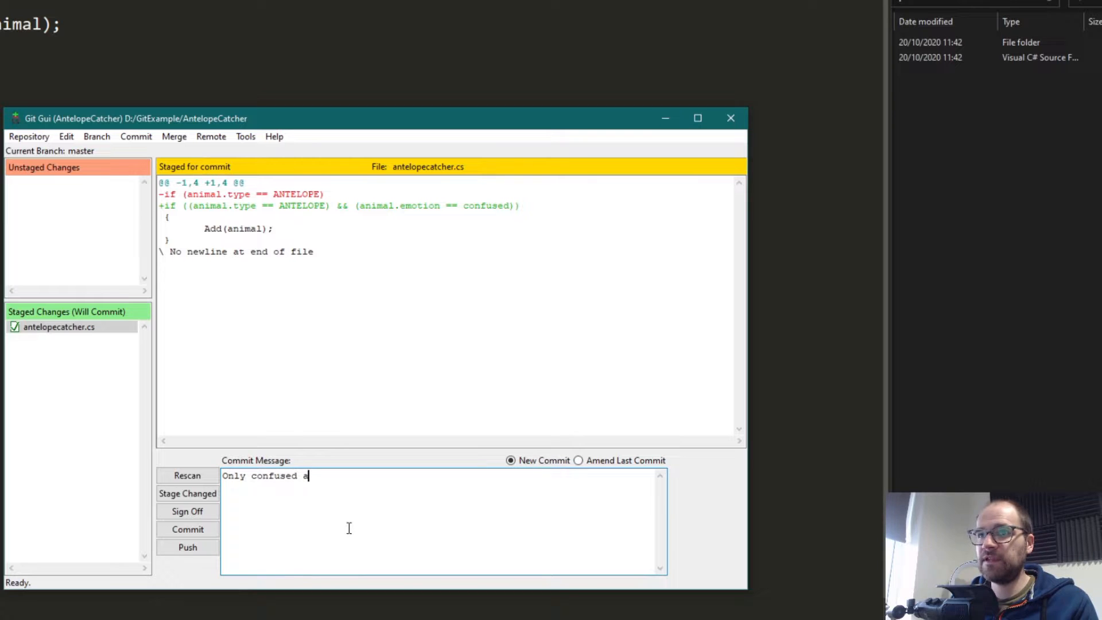
{"action": "type", "text": "ntelopes are add"}
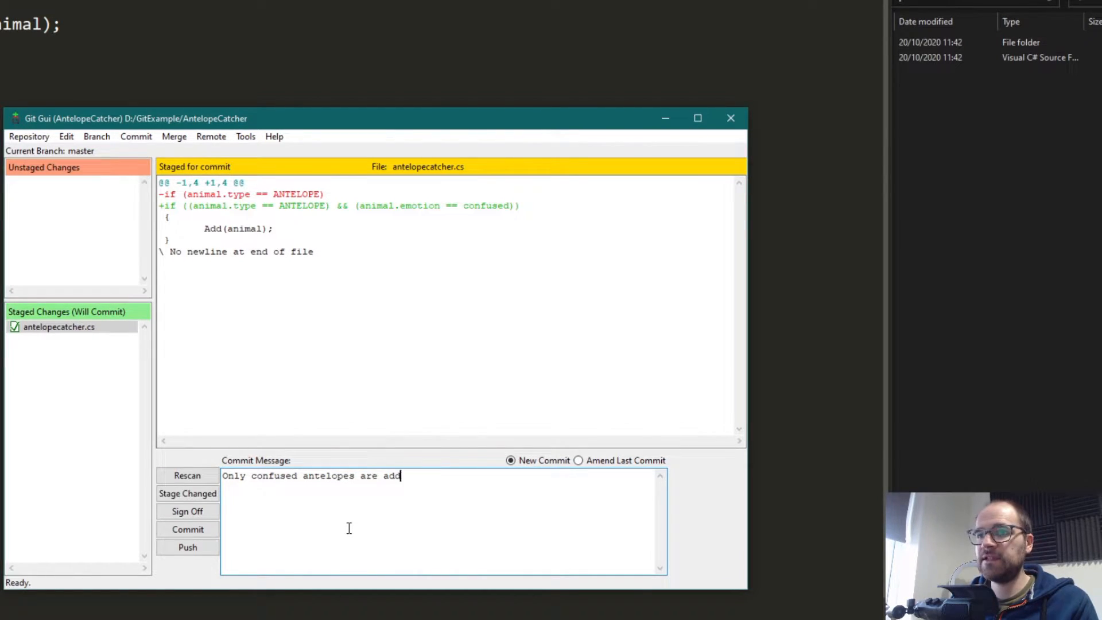
{"action": "left_click", "coordinate": [187, 511]}
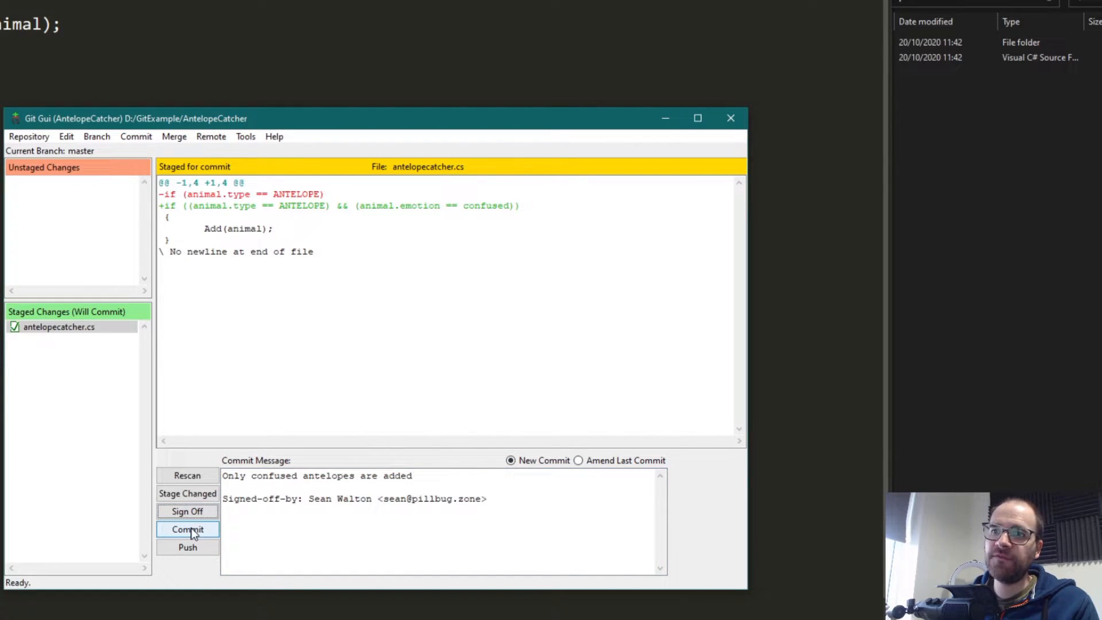
{"action": "left_click", "coordinate": [187, 529]}
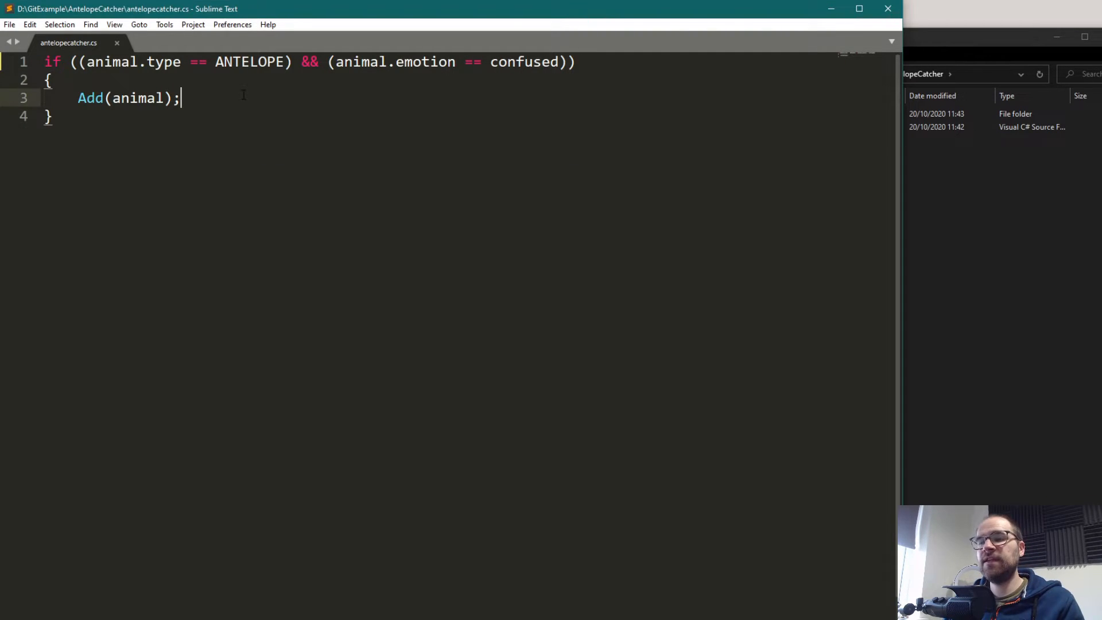
- Add a NewChange; line after Add(animal); in the if block
{"action": "type", "text": "NewC"}
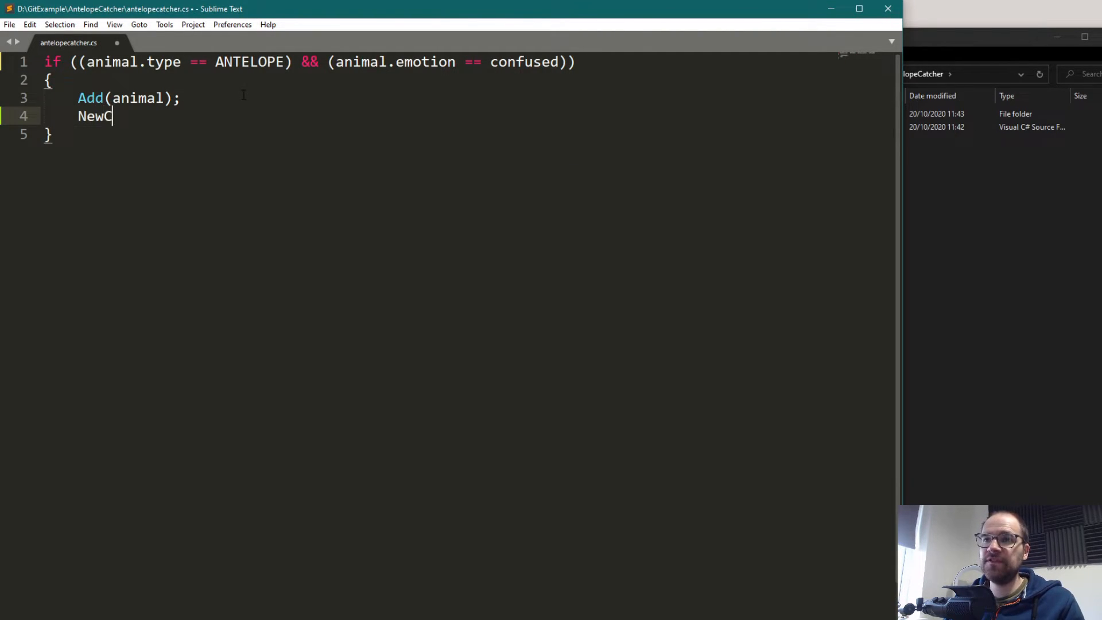
{"action": "type", "text": "hange;"}
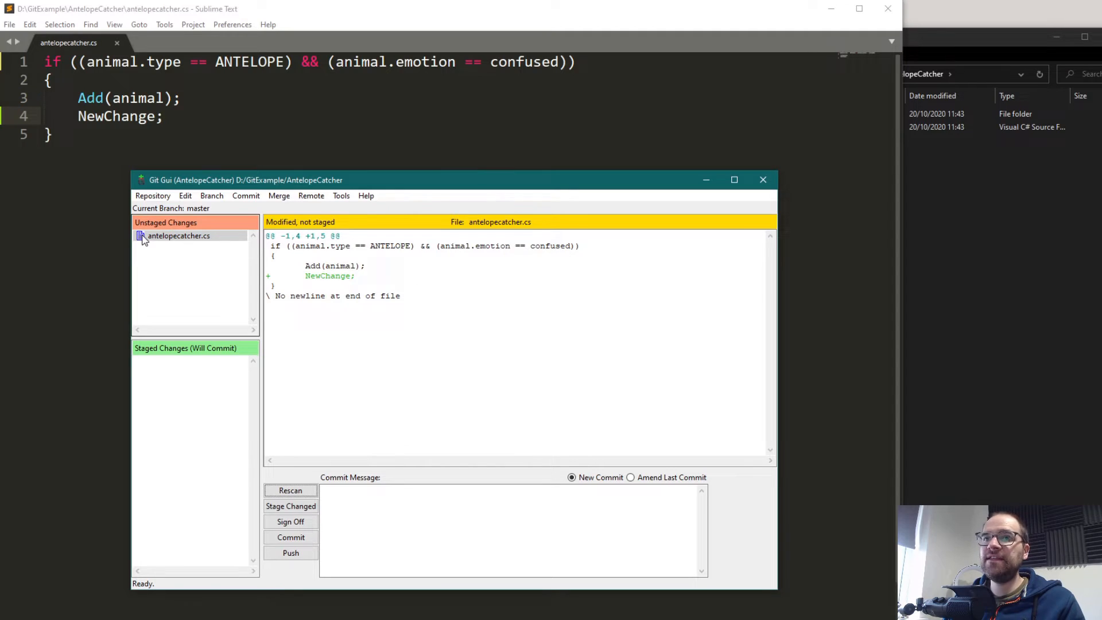
- Commit the edit with message 'Made another change' and look at the Branch menu
{"action": "type", "text": "Made"}
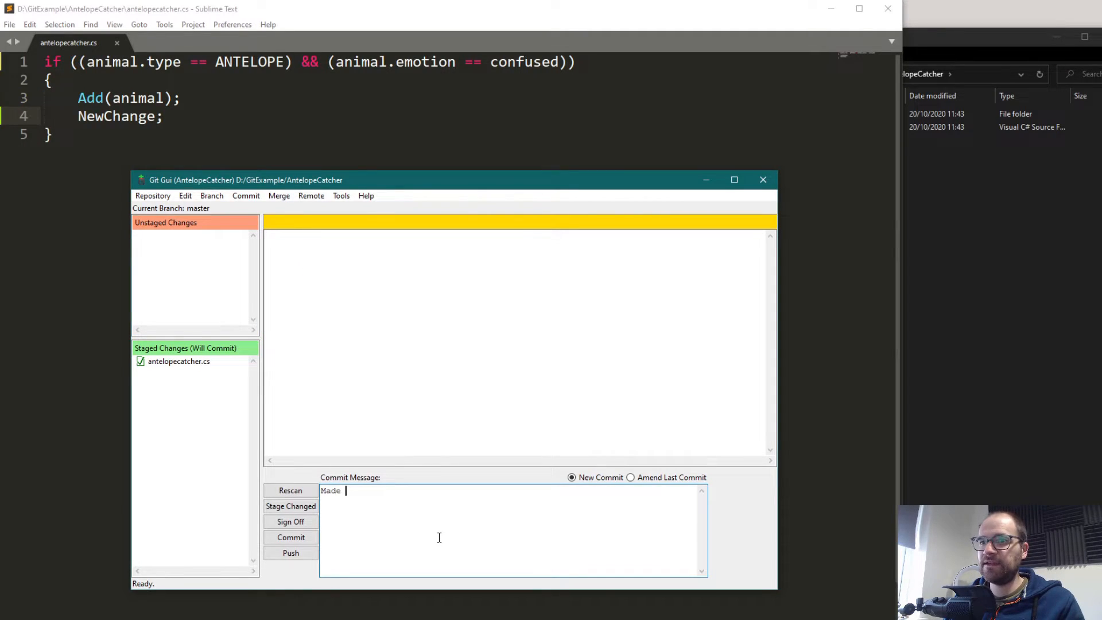
{"action": "type", "text": "anoth"}
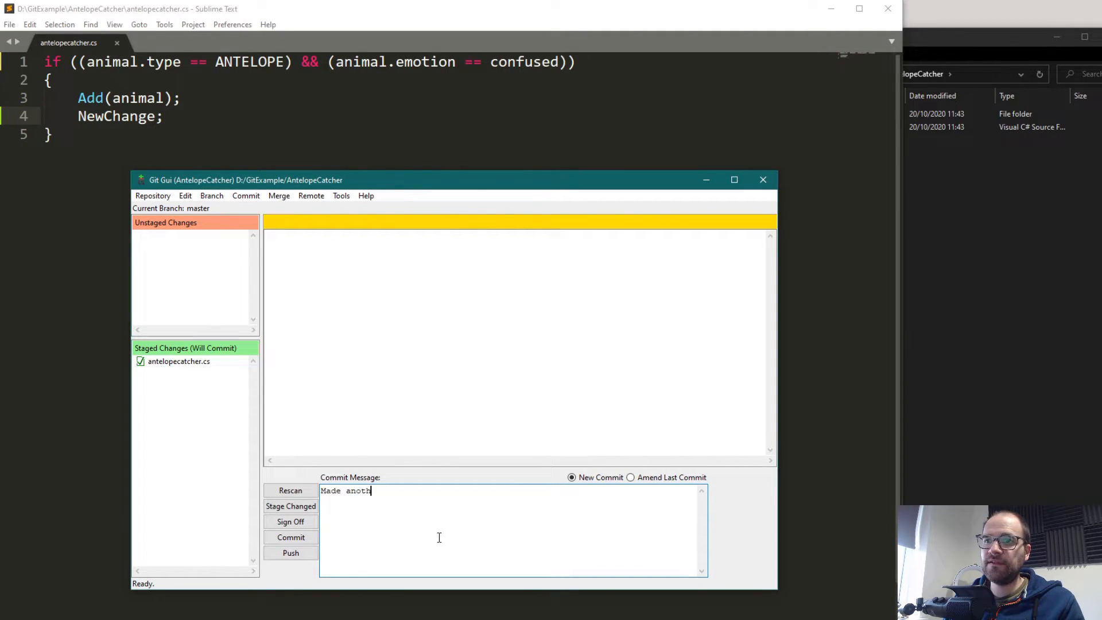
{"action": "type", "text": "er chang"}
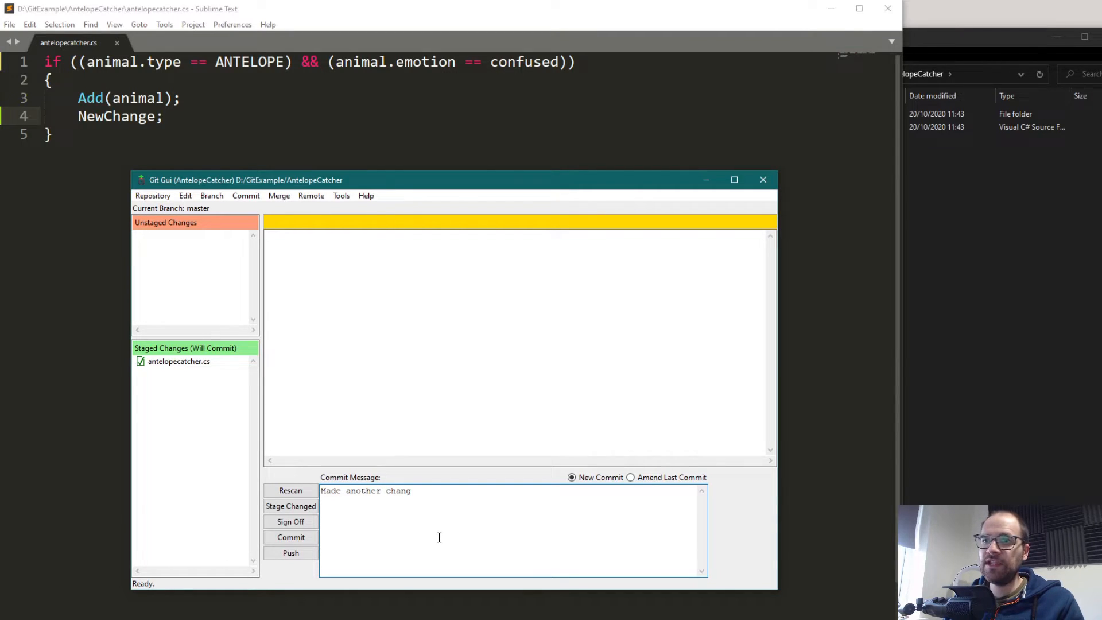
{"action": "left_click", "coordinate": [290, 538]}
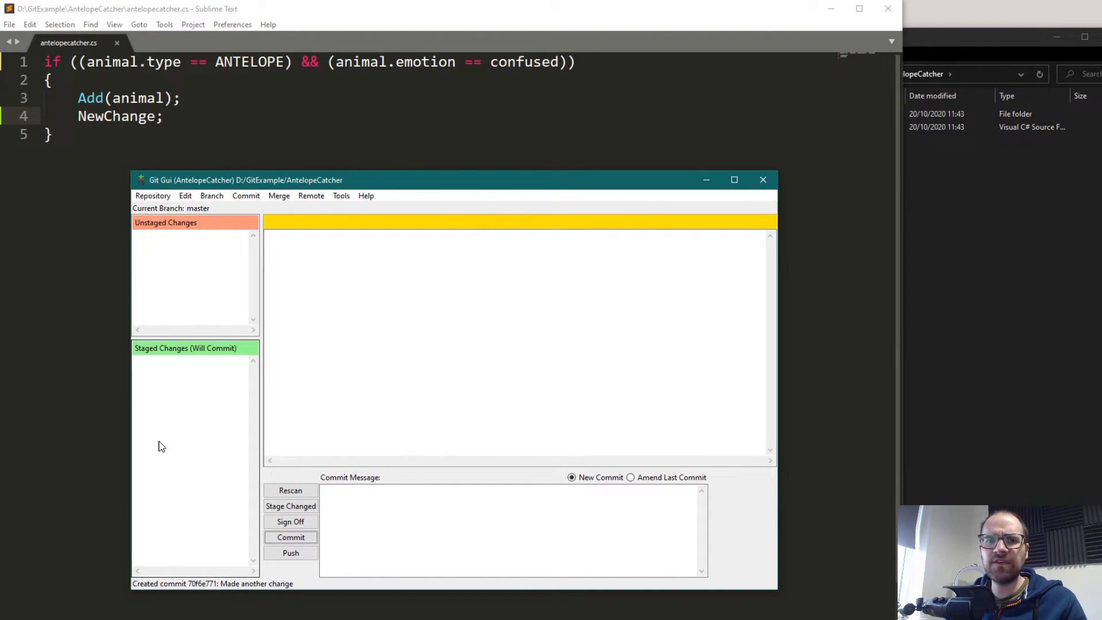
{"action": "left_click", "coordinate": [211, 195]}
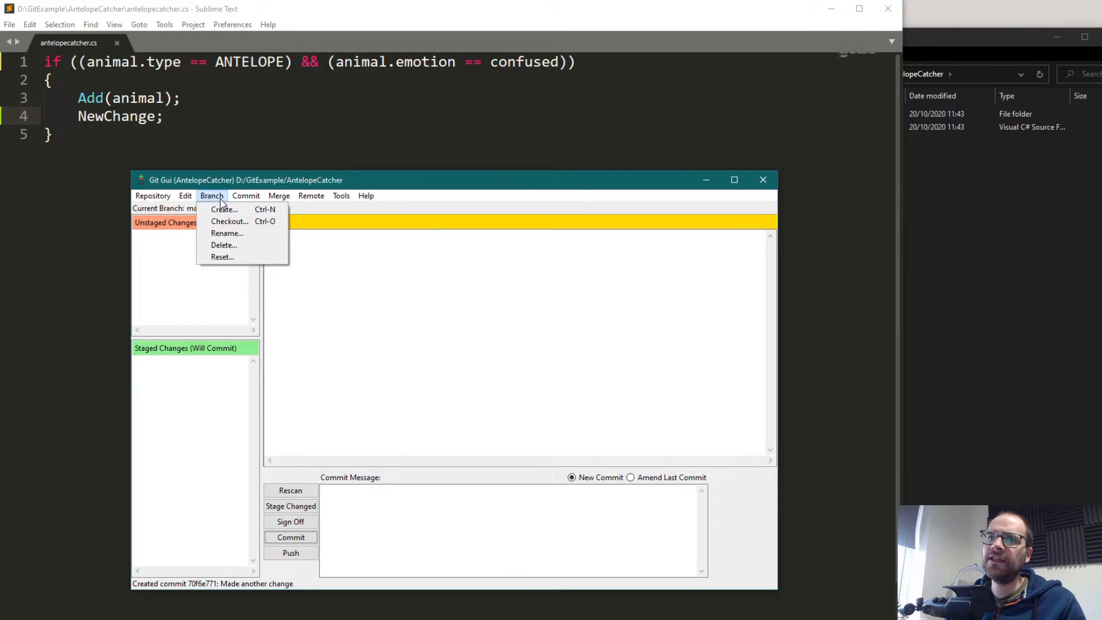
- Visualize master's history from the Repository menu, showing its three commits in gitk
{"action": "left_click", "coordinate": [152, 196]}
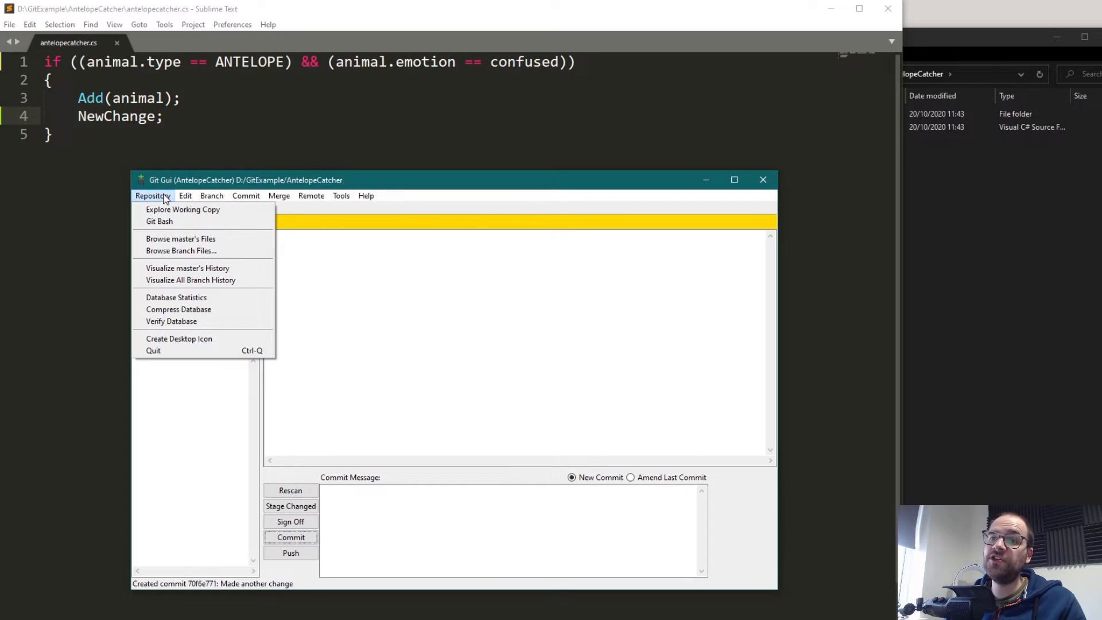
{"action": "mouse_move", "coordinate": [191, 280]}
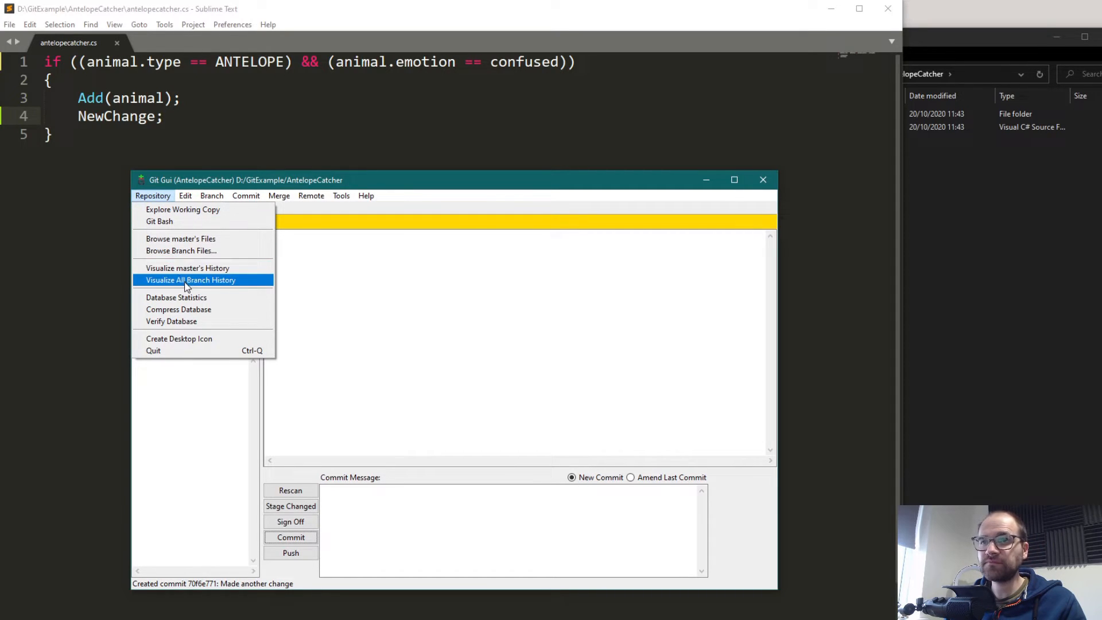
{"action": "mouse_move", "coordinate": [187, 267]}
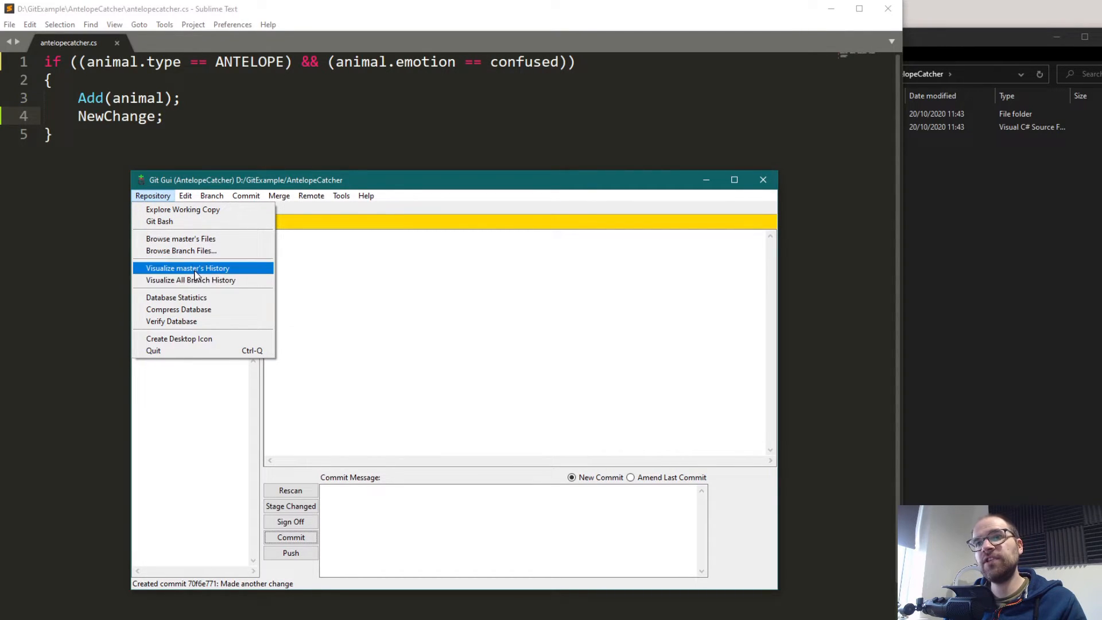
{"action": "left_click", "coordinate": [188, 268]}
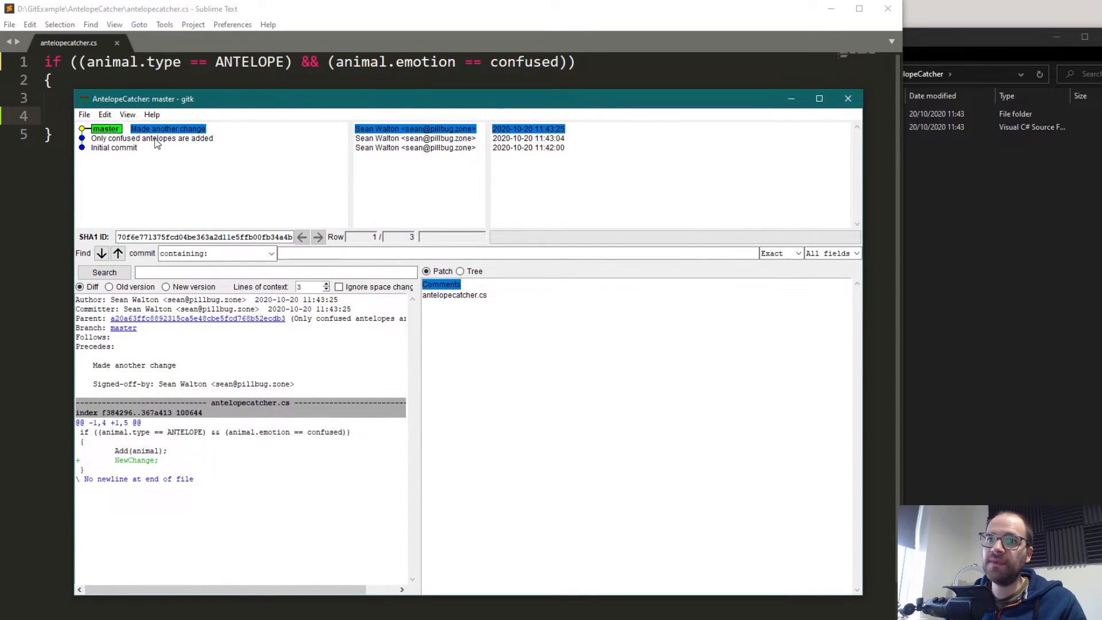
- Inspect Initial commit, Only confused antelopes are added, and Made another change, then raise the top commit's actions
{"action": "left_click", "coordinate": [114, 148]}
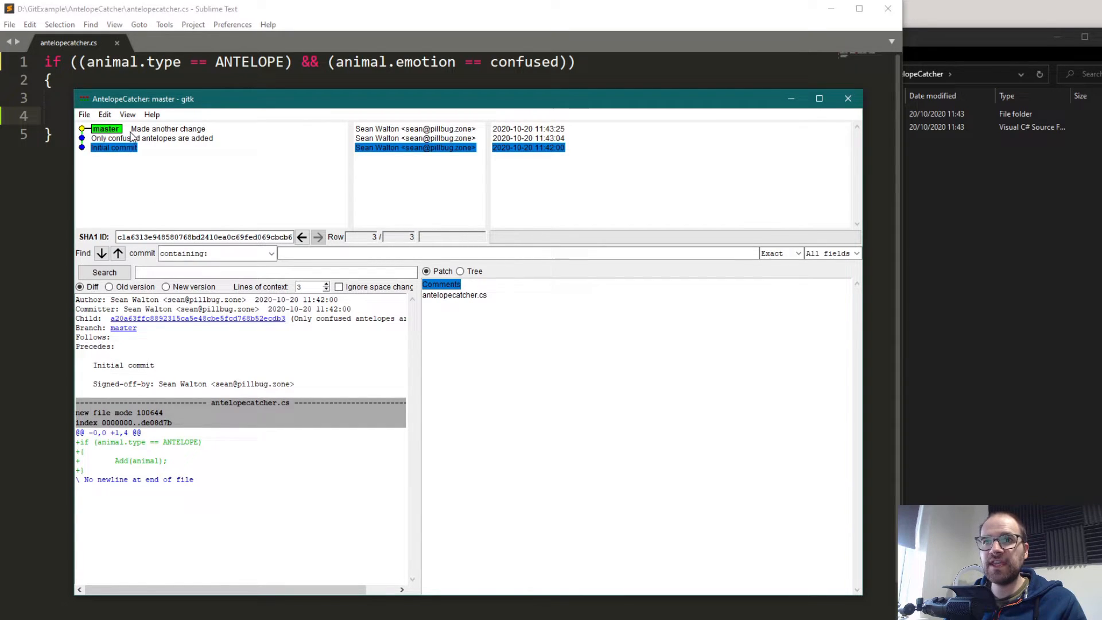
{"action": "left_click", "coordinate": [152, 138]}
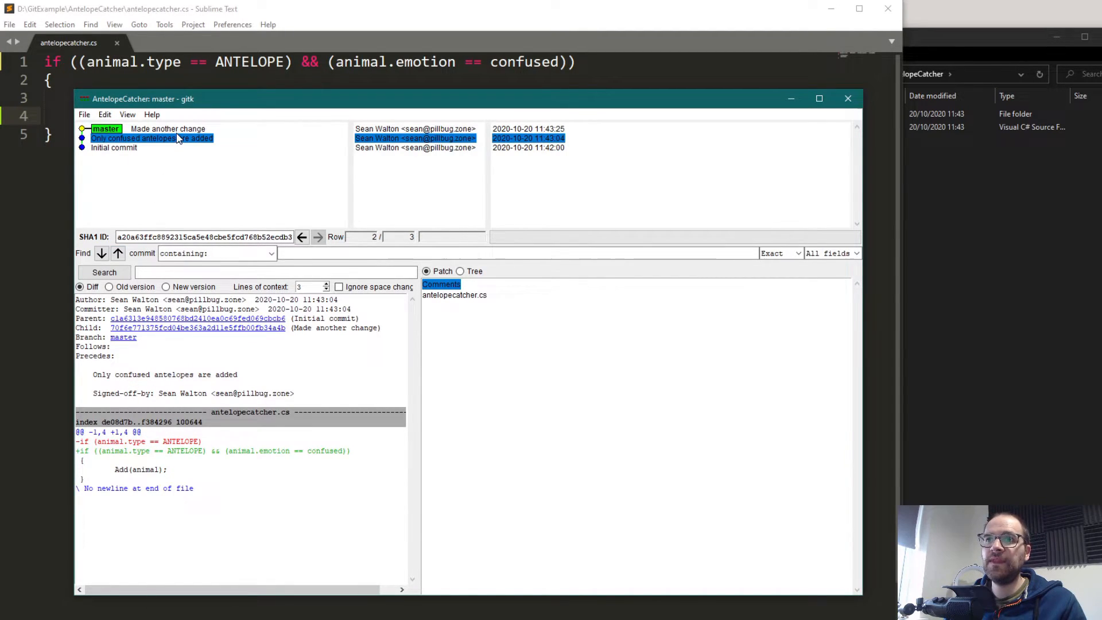
{"action": "left_click", "coordinate": [168, 128]}
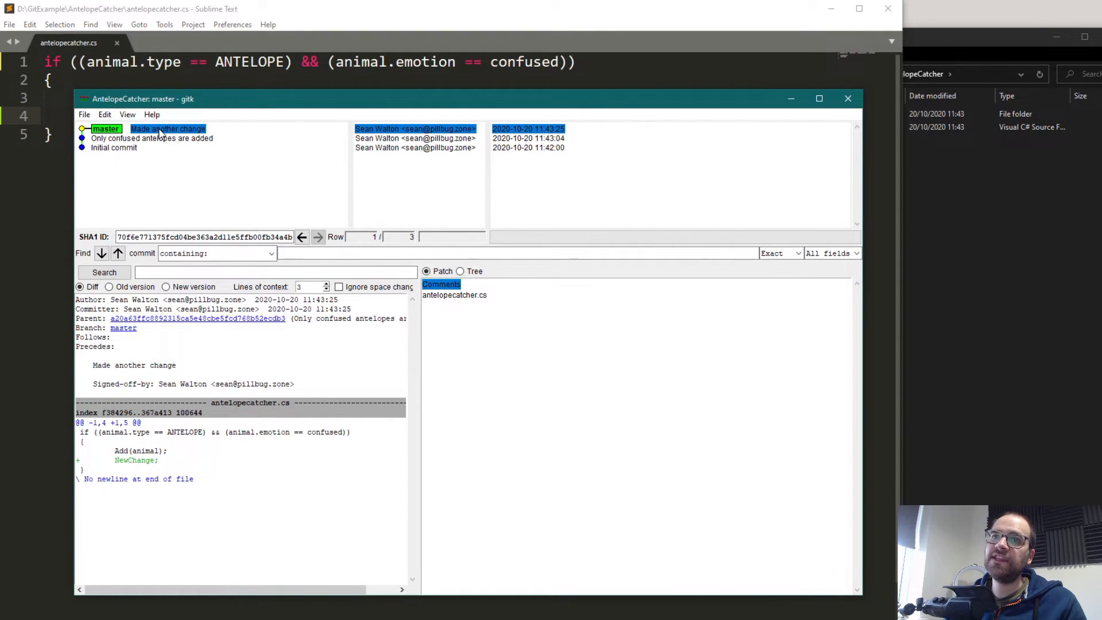
{"action": "right_click", "coordinate": [167, 128]}
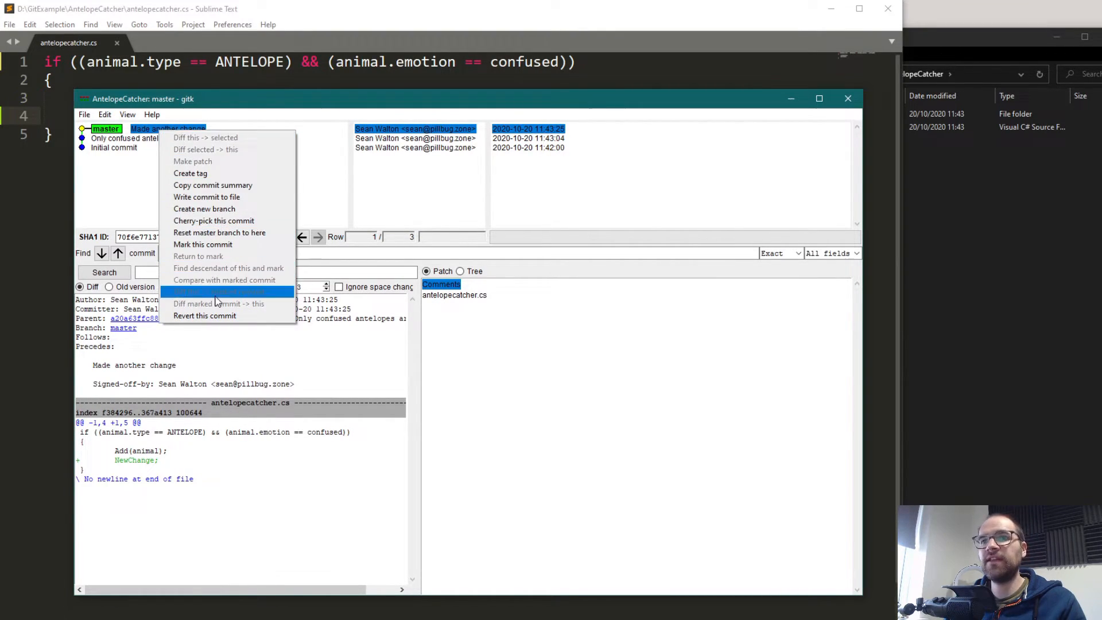
- Revert the 'Made another change' commit and return to Sublime Text to see NewChange; gone
{"action": "left_click", "coordinate": [204, 314]}
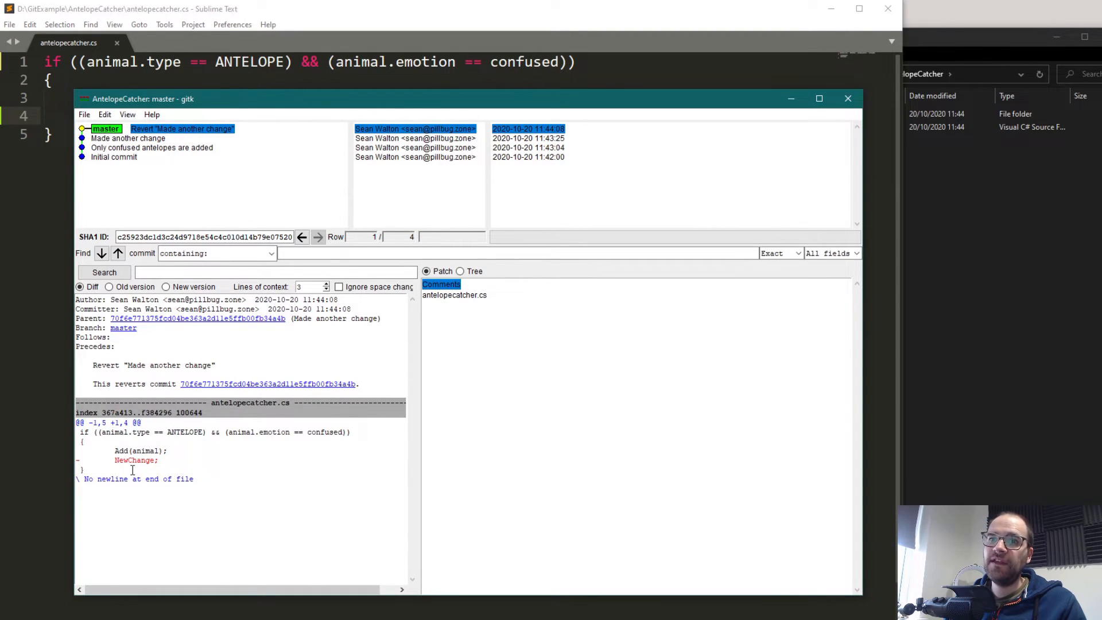
{"action": "left_click", "coordinate": [847, 99]}
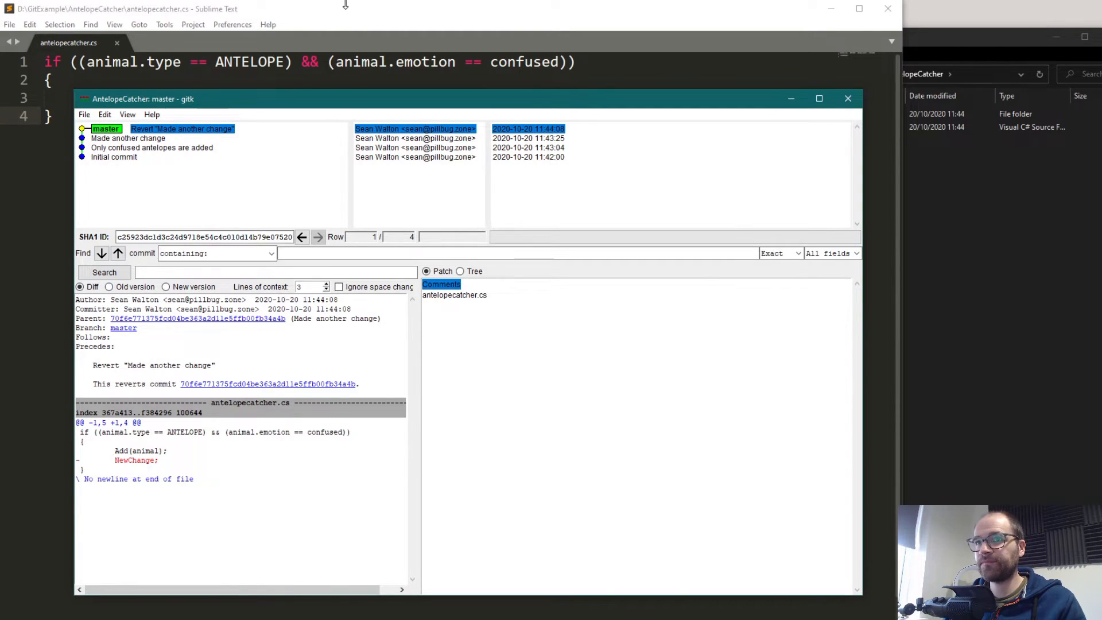
{"action": "left_click", "coordinate": [847, 99]}
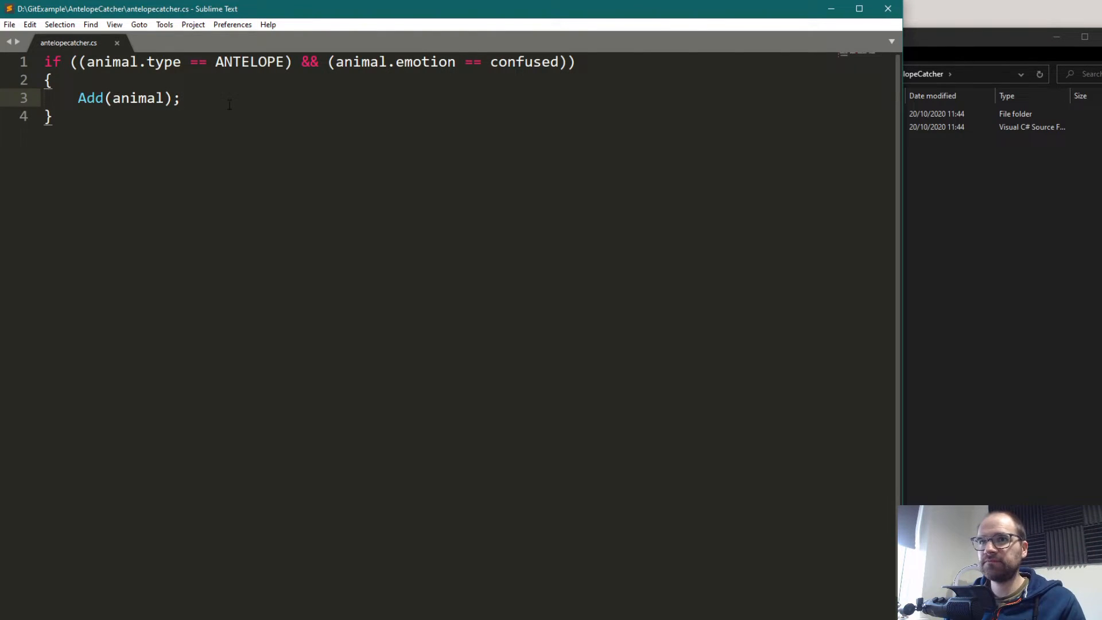
- Add a LotsOfExperimentalStuff; line after Add(animal); in antelopecatcher.cs
{"action": "type", "text": "Lot"}
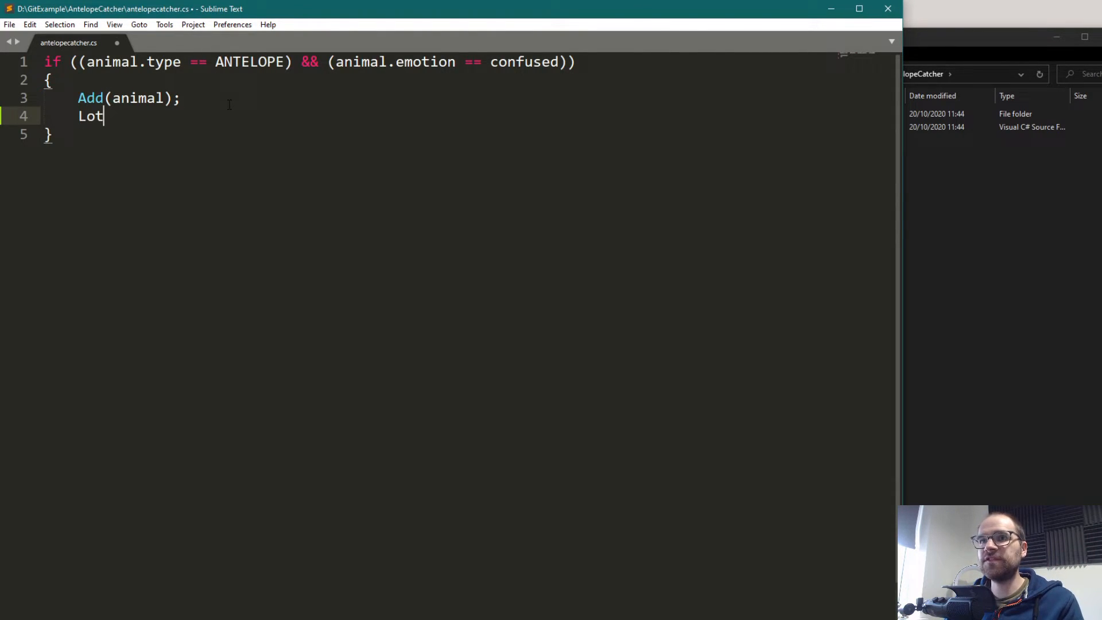
{"action": "type", "text": "sOfExper"}
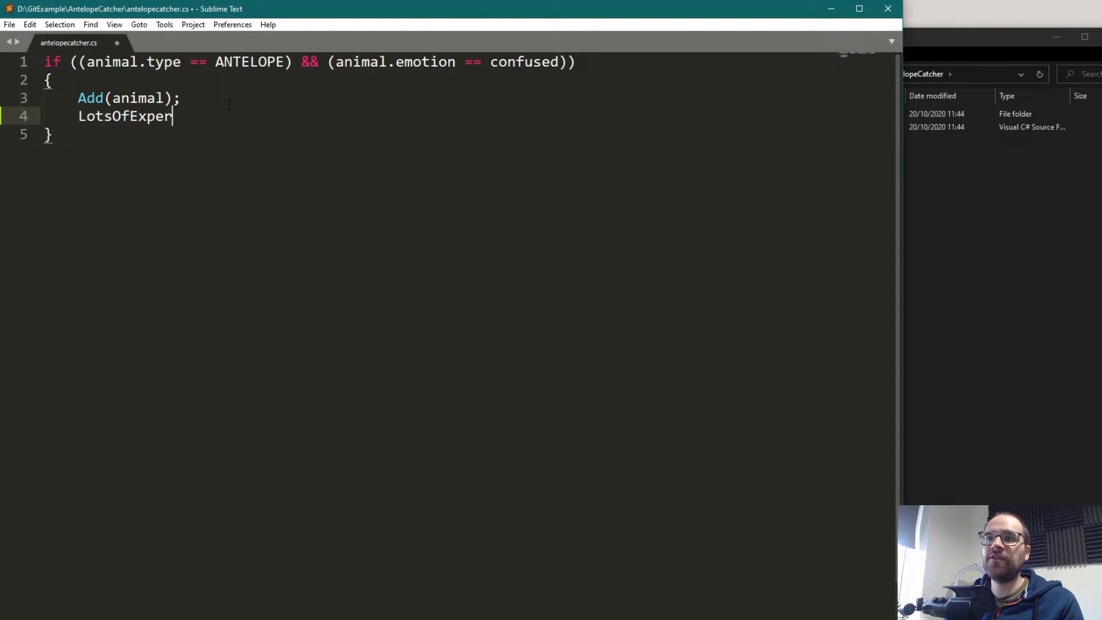
{"action": "type", "text": "imentalC"}
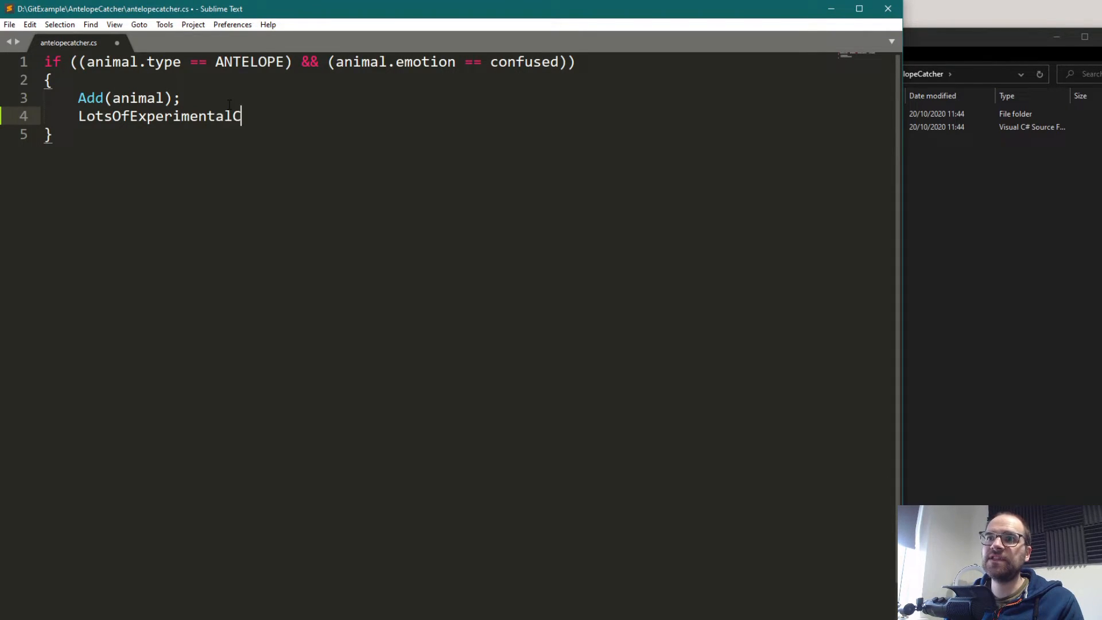
{"action": "type", "text": "Stuff;"}
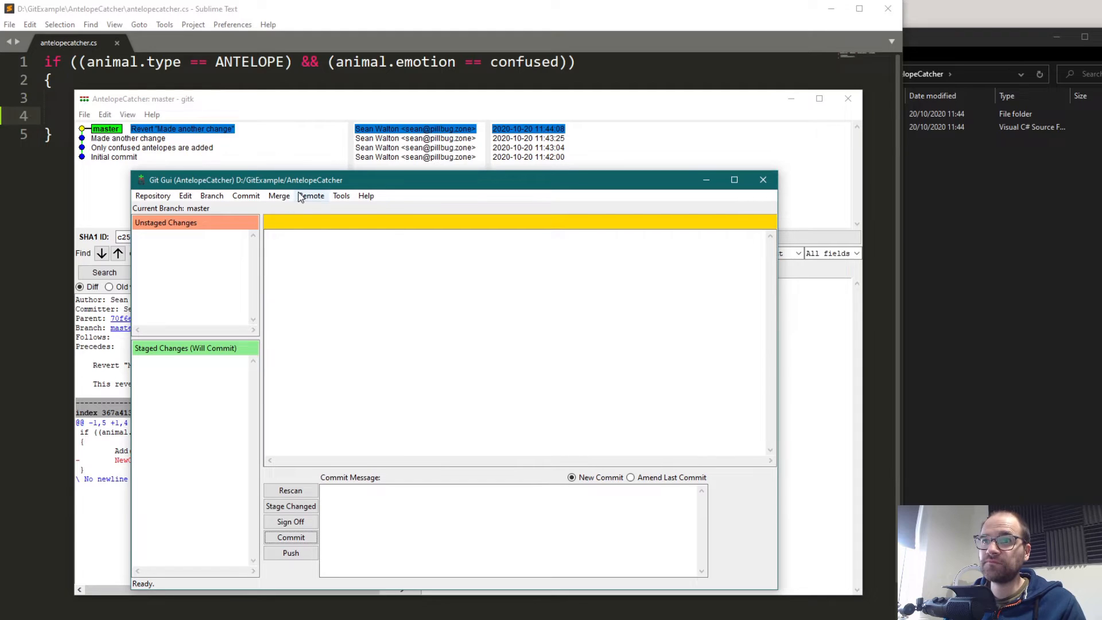
- Rescan to list antelopecatcher.cs as modified and choose Commit > Revert Changes on it
{"action": "left_click", "coordinate": [246, 195]}
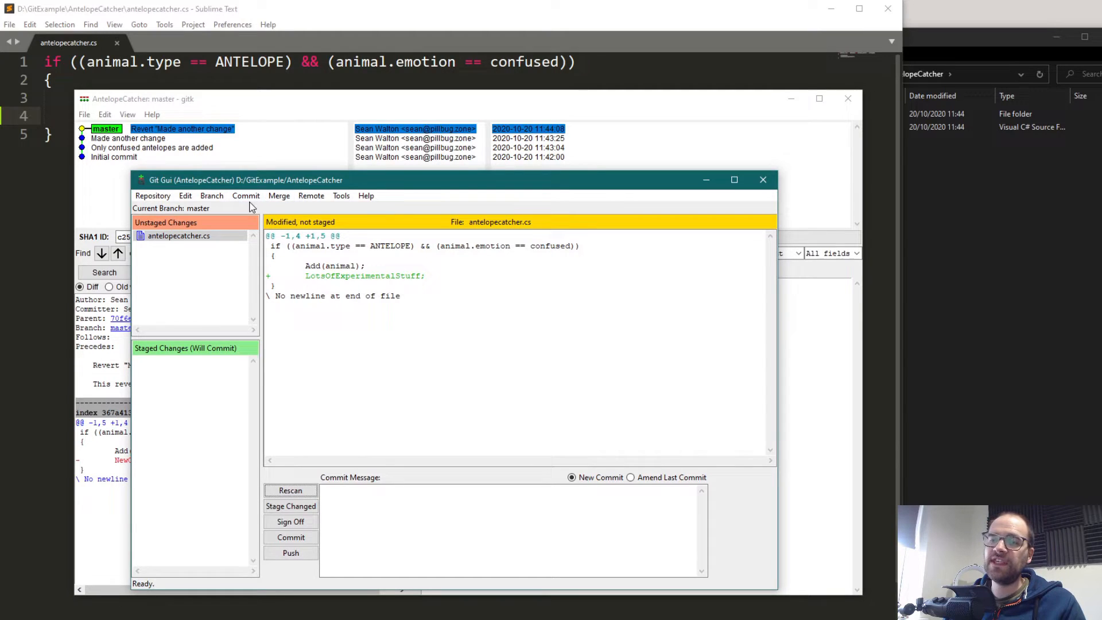
{"action": "left_click", "coordinate": [246, 195]}
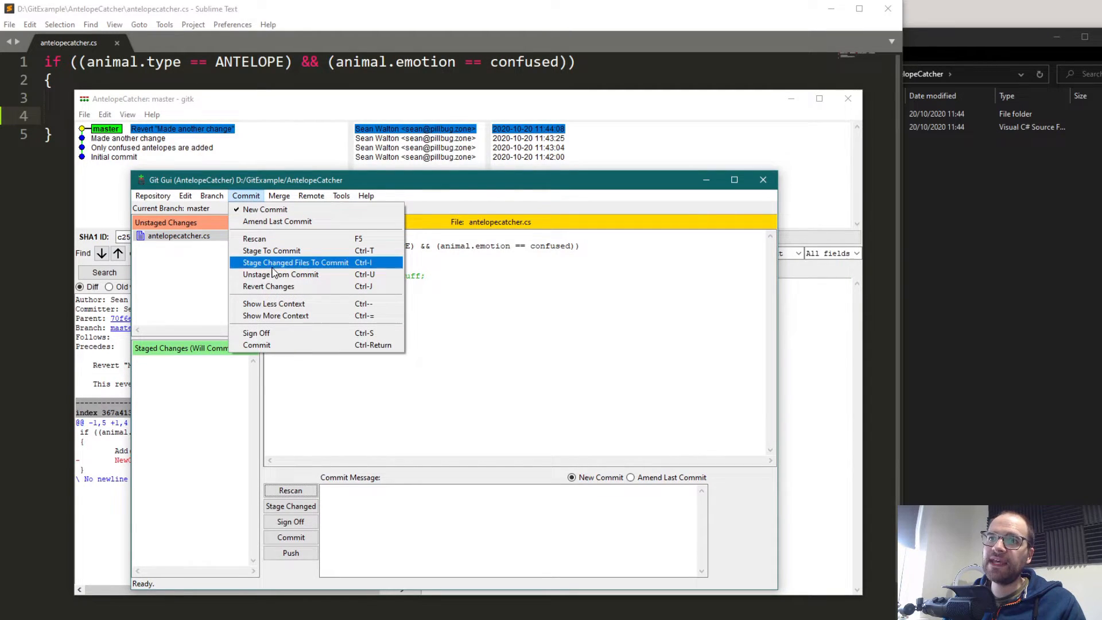
{"action": "mouse_move", "coordinate": [268, 286]}
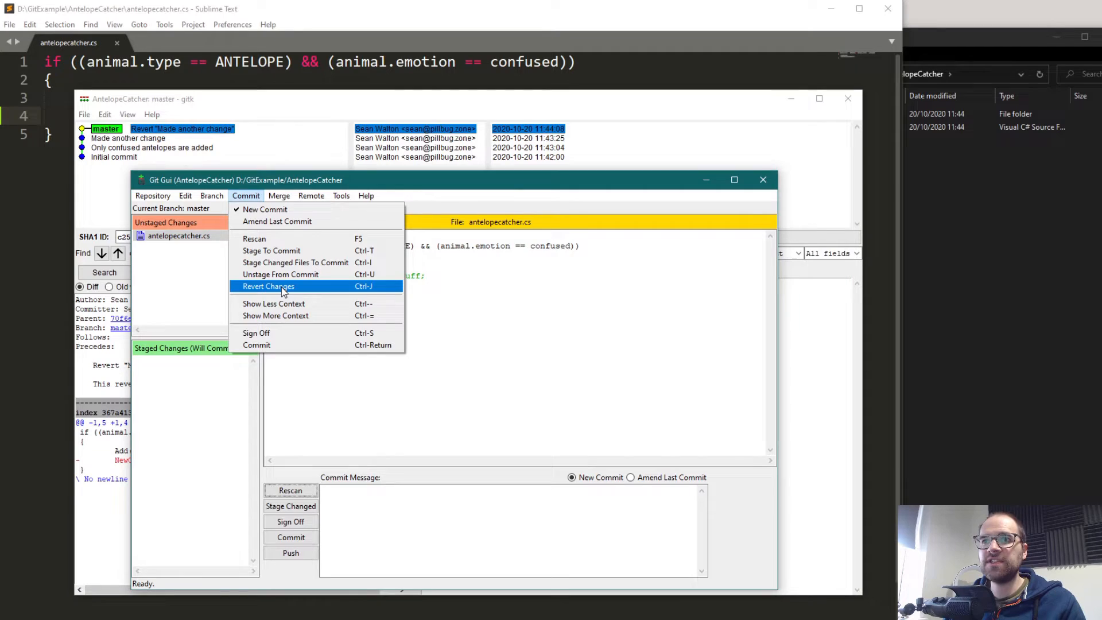
{"action": "left_click", "coordinate": [268, 286]}
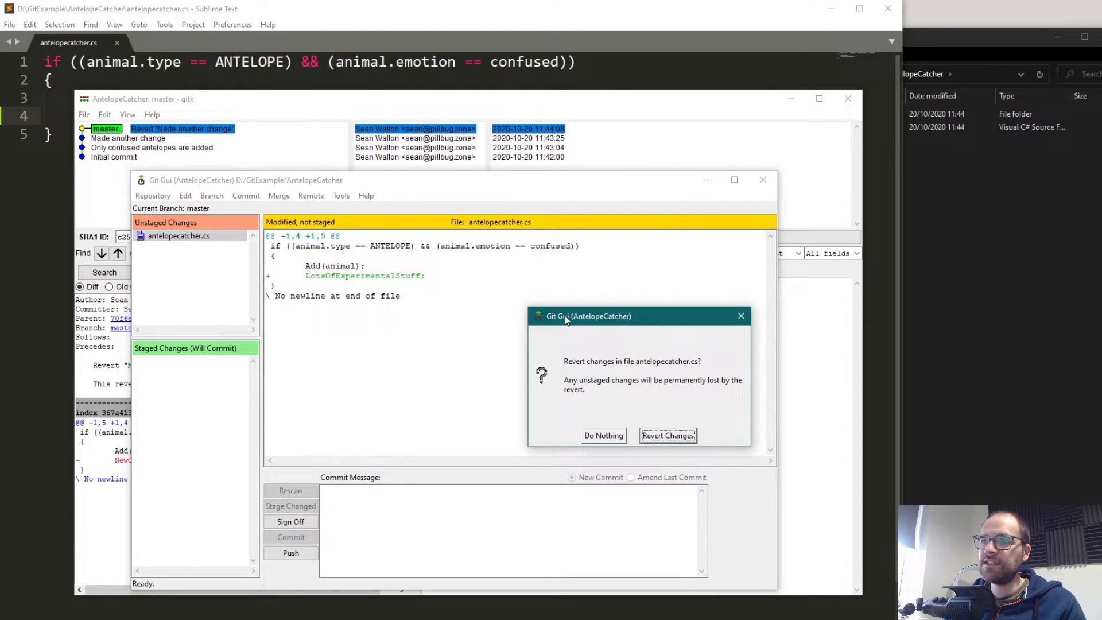
- Confirm discarding the unstaged experimental edit, then view the Initial commit in gitk
{"action": "left_click_drag", "start_coordinate": [588, 315], "coordinate": [403, 299]}
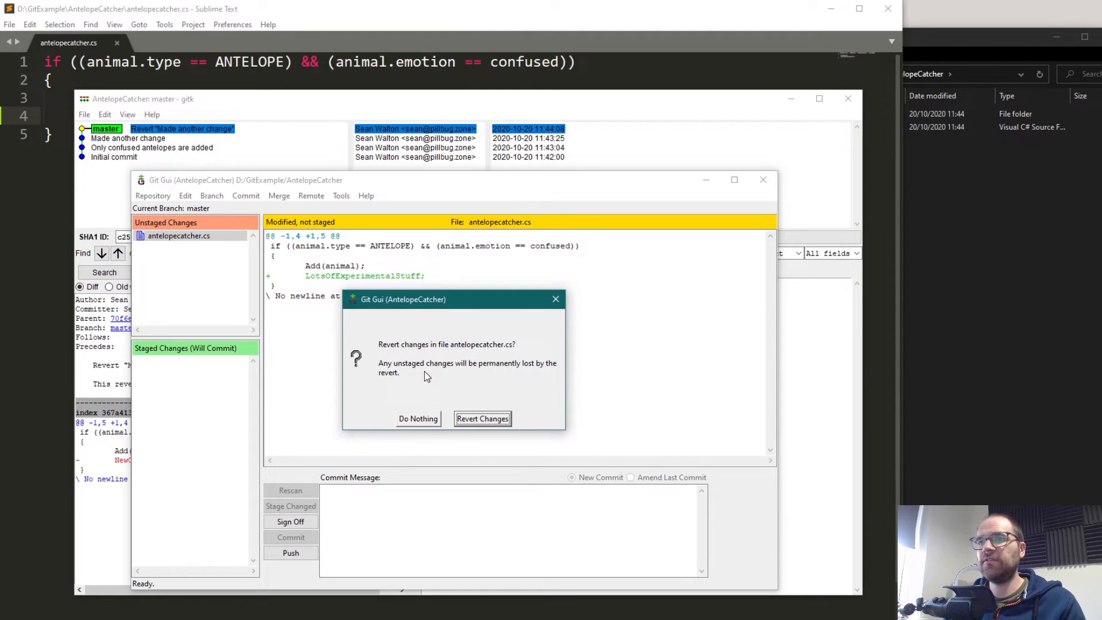
{"action": "left_click", "coordinate": [483, 418]}
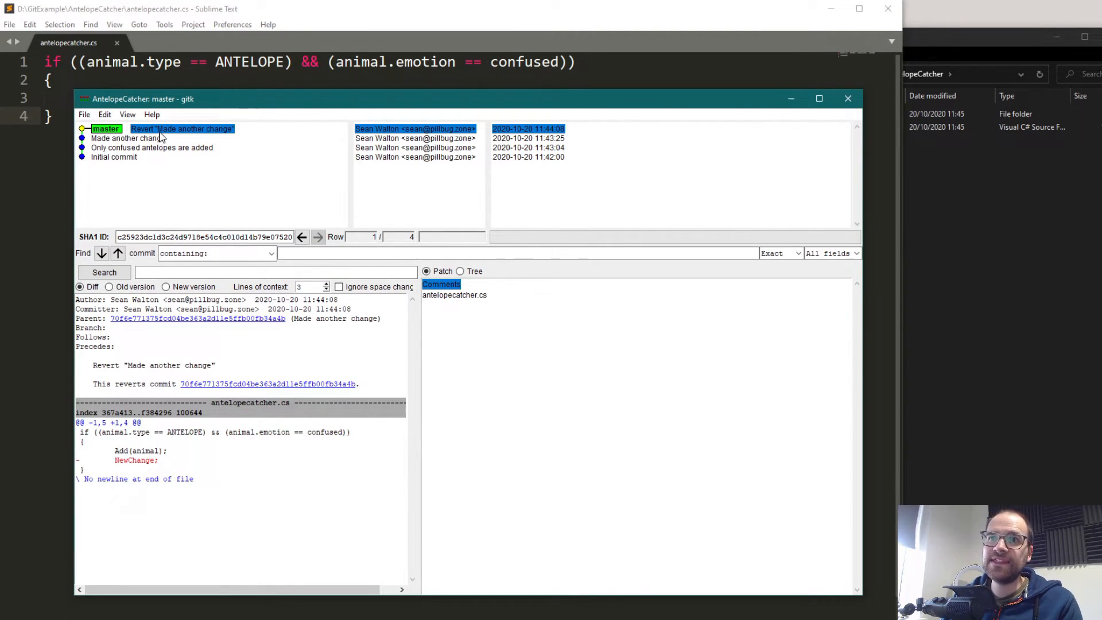
{"action": "left_click", "coordinate": [113, 157]}
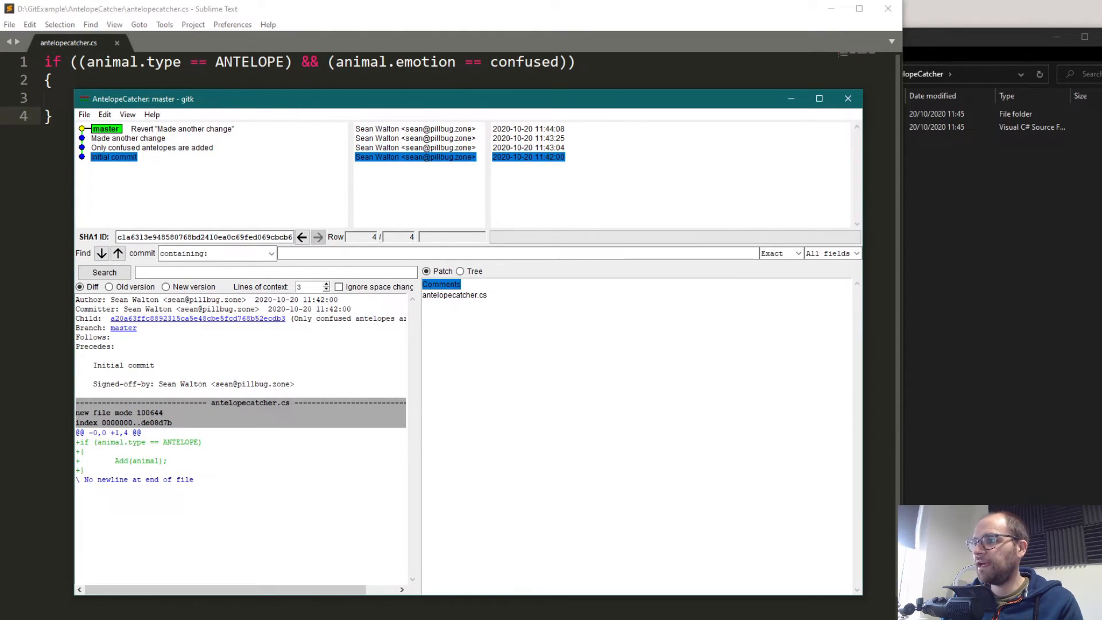